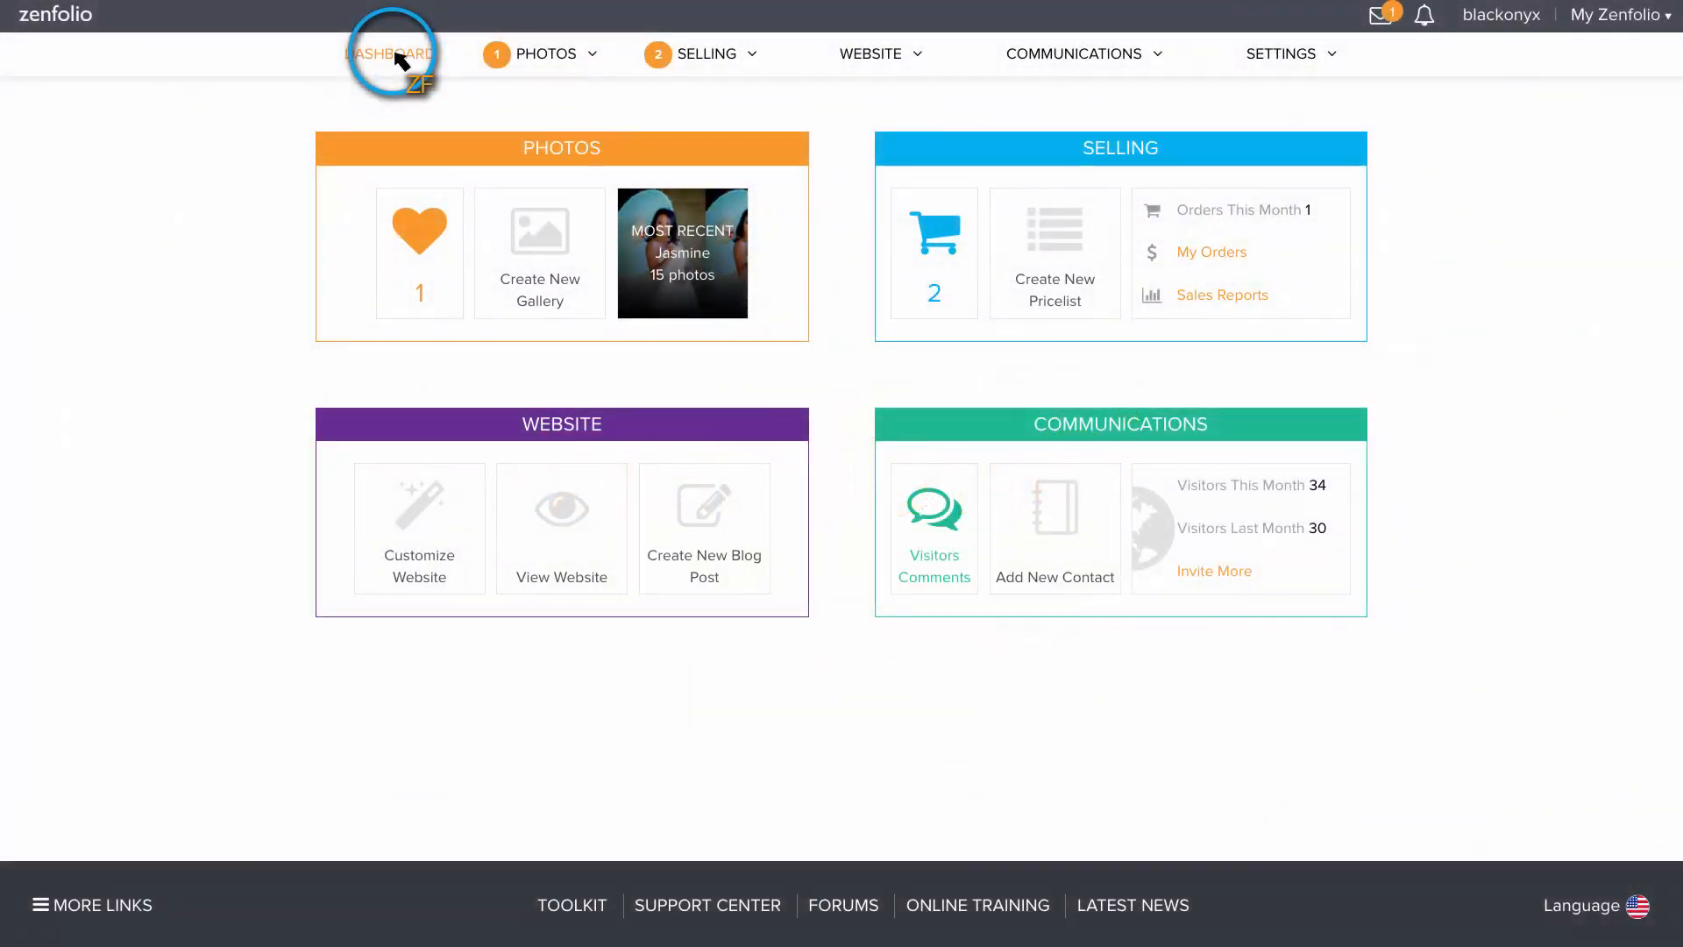
mouse_move(565, 148)
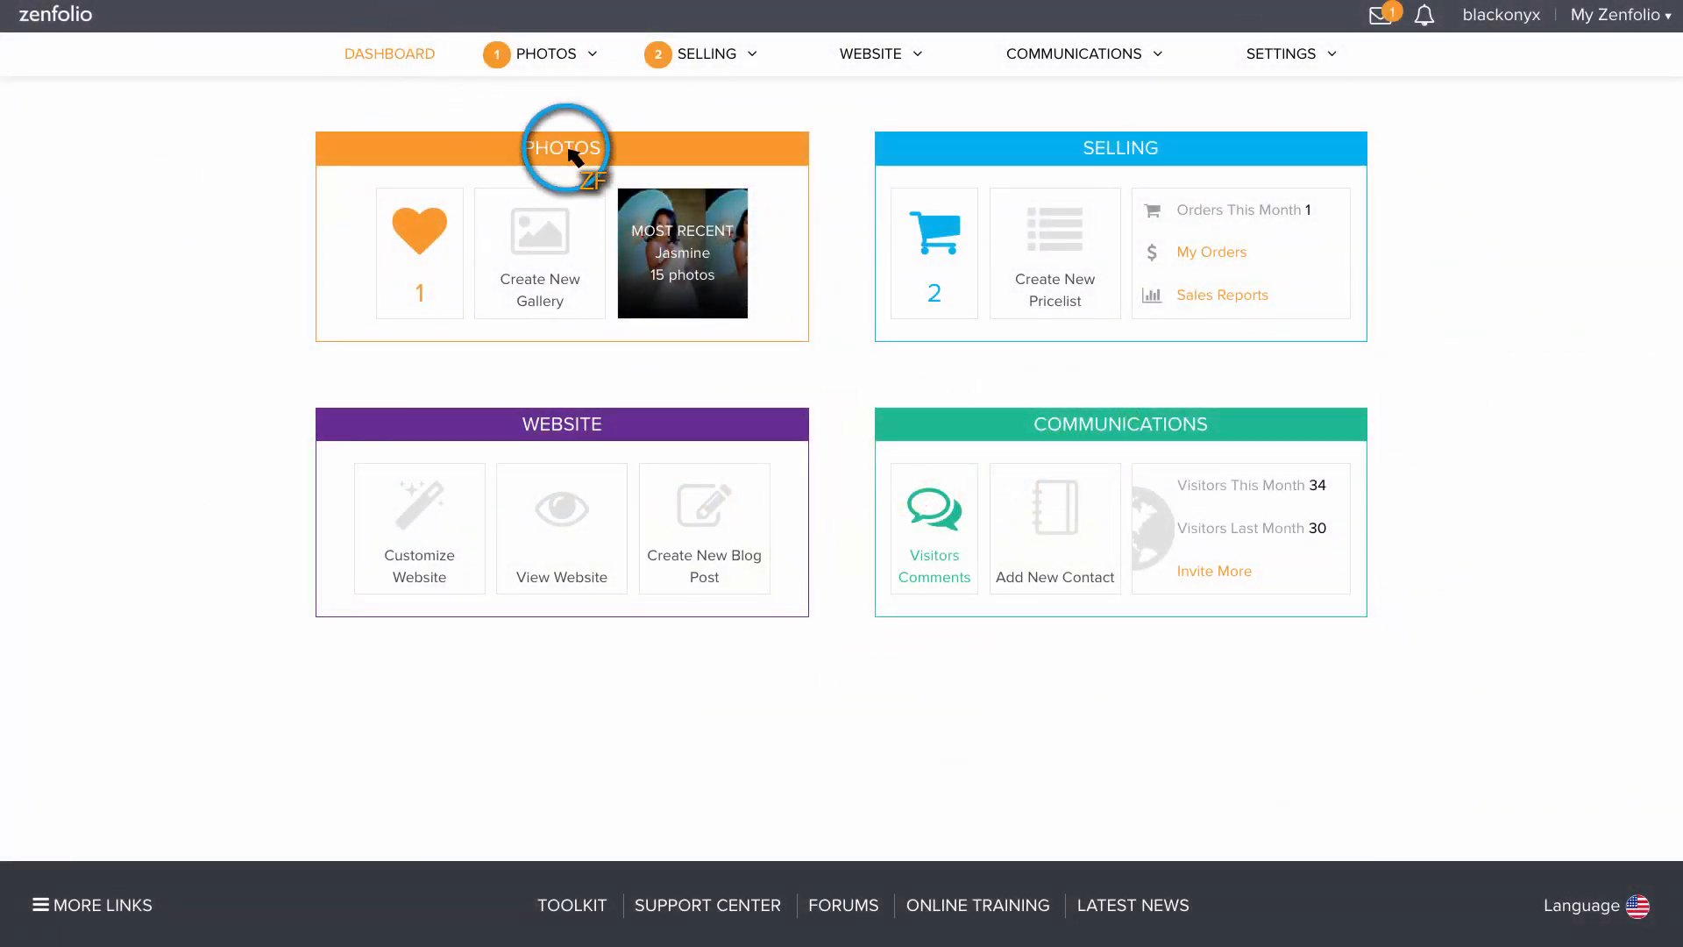
- Select the Jasmine gallery under Photos and open it in the website customizer
click(564, 148)
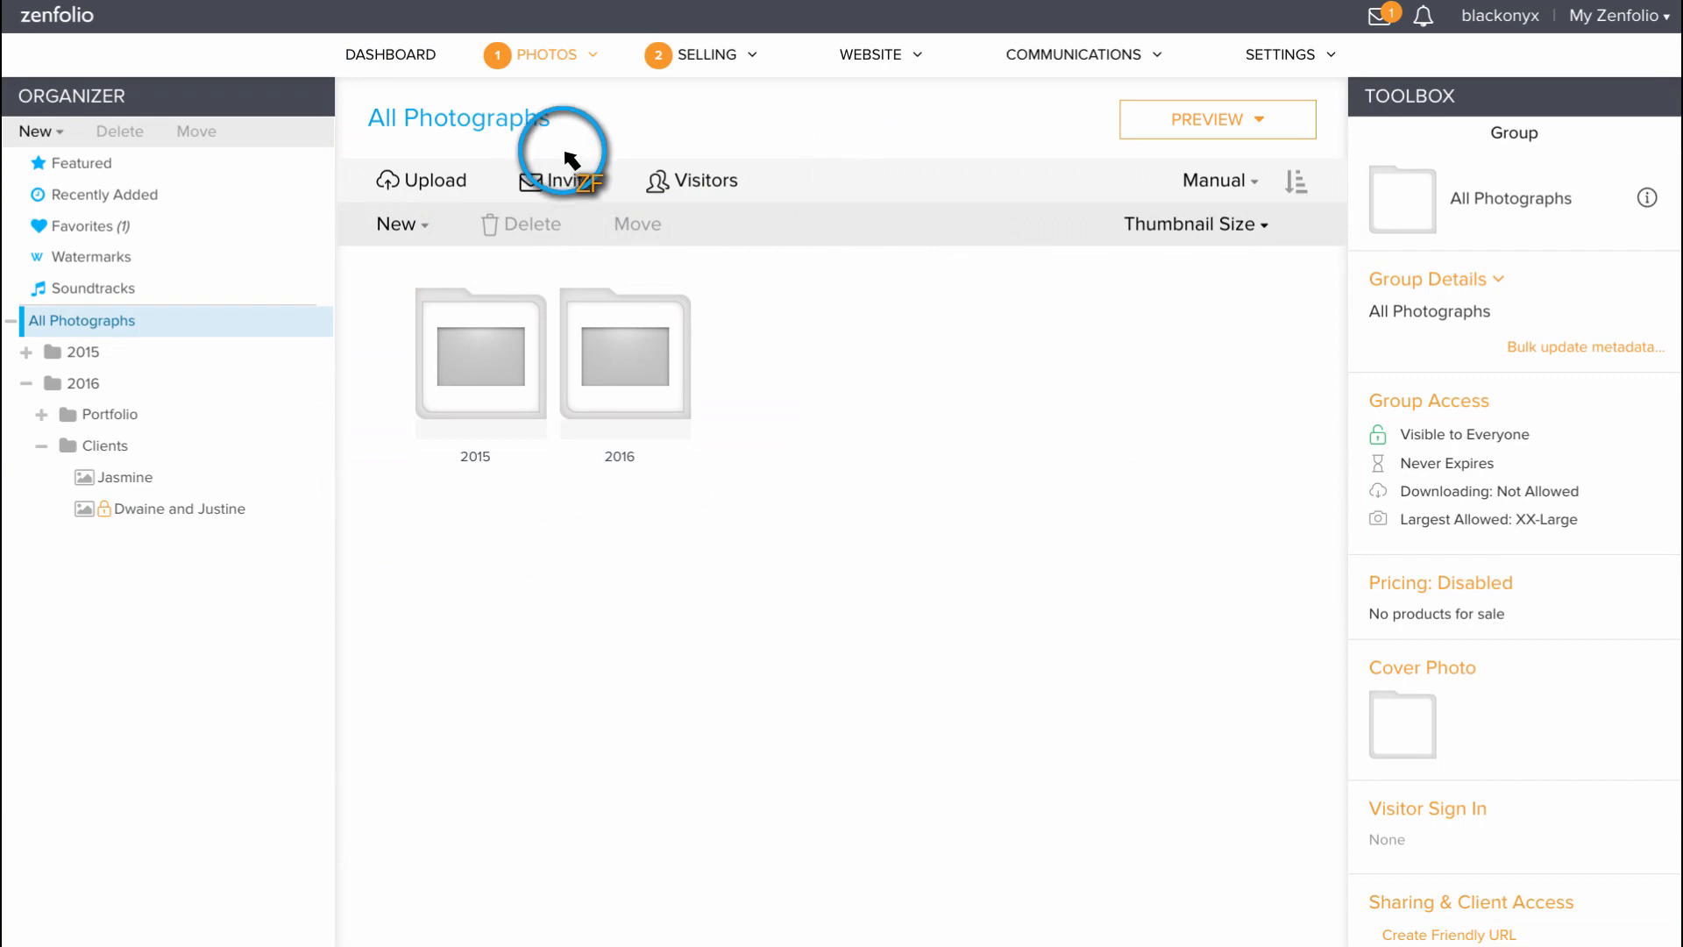
click(126, 477)
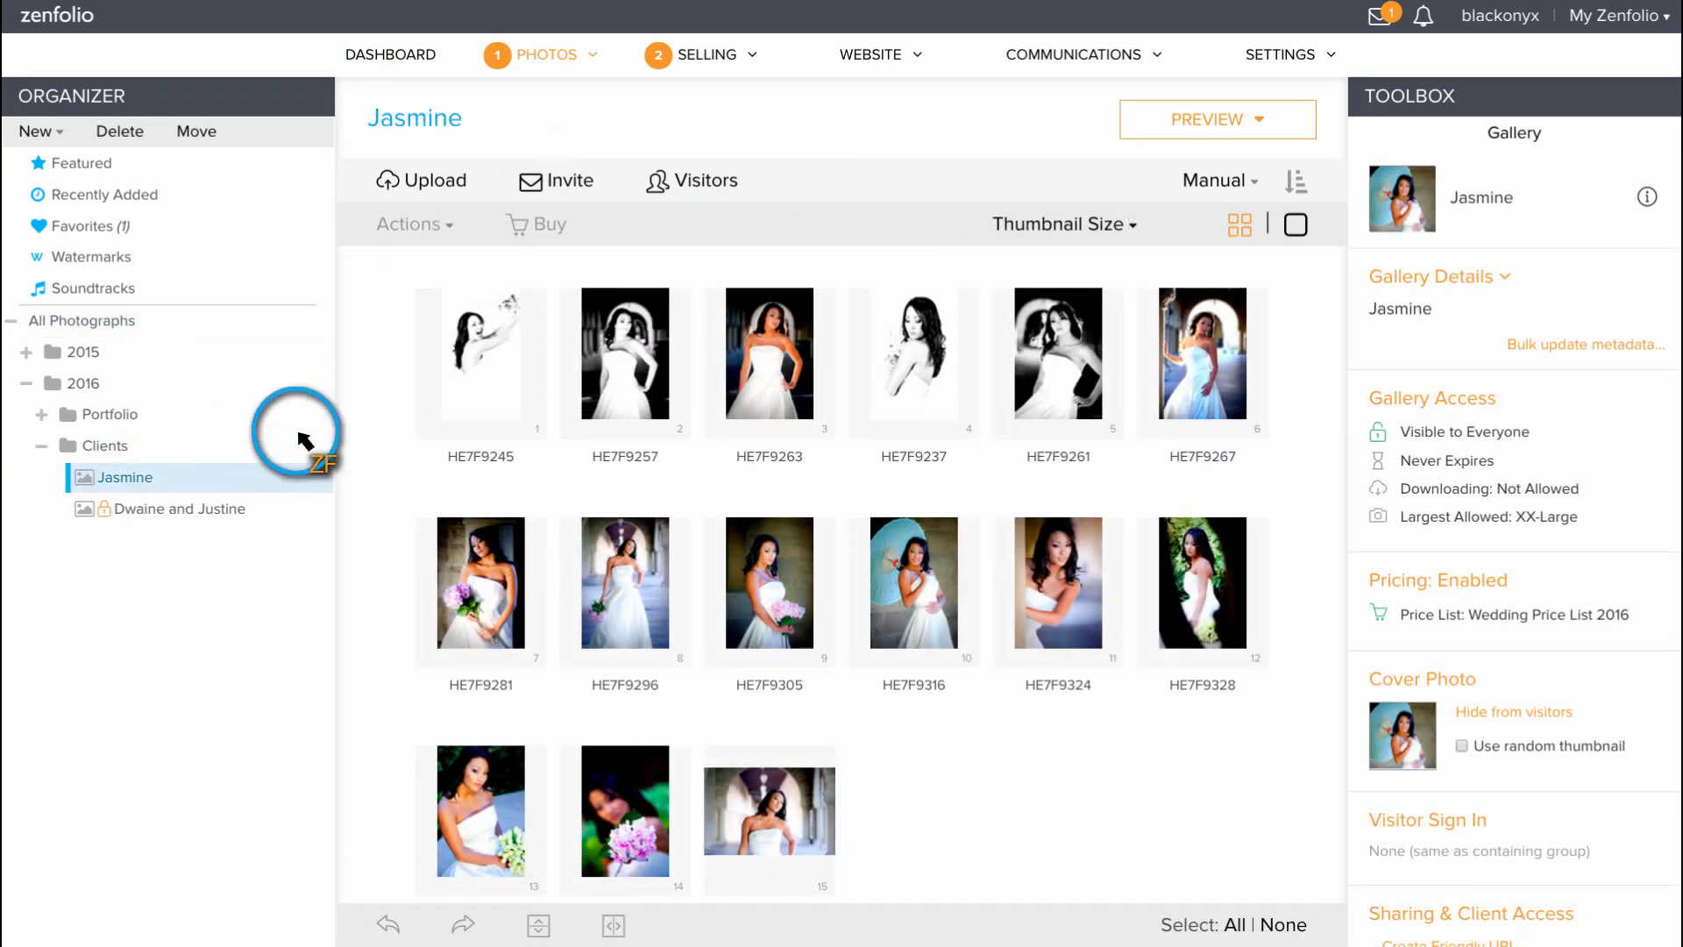
click(1216, 119)
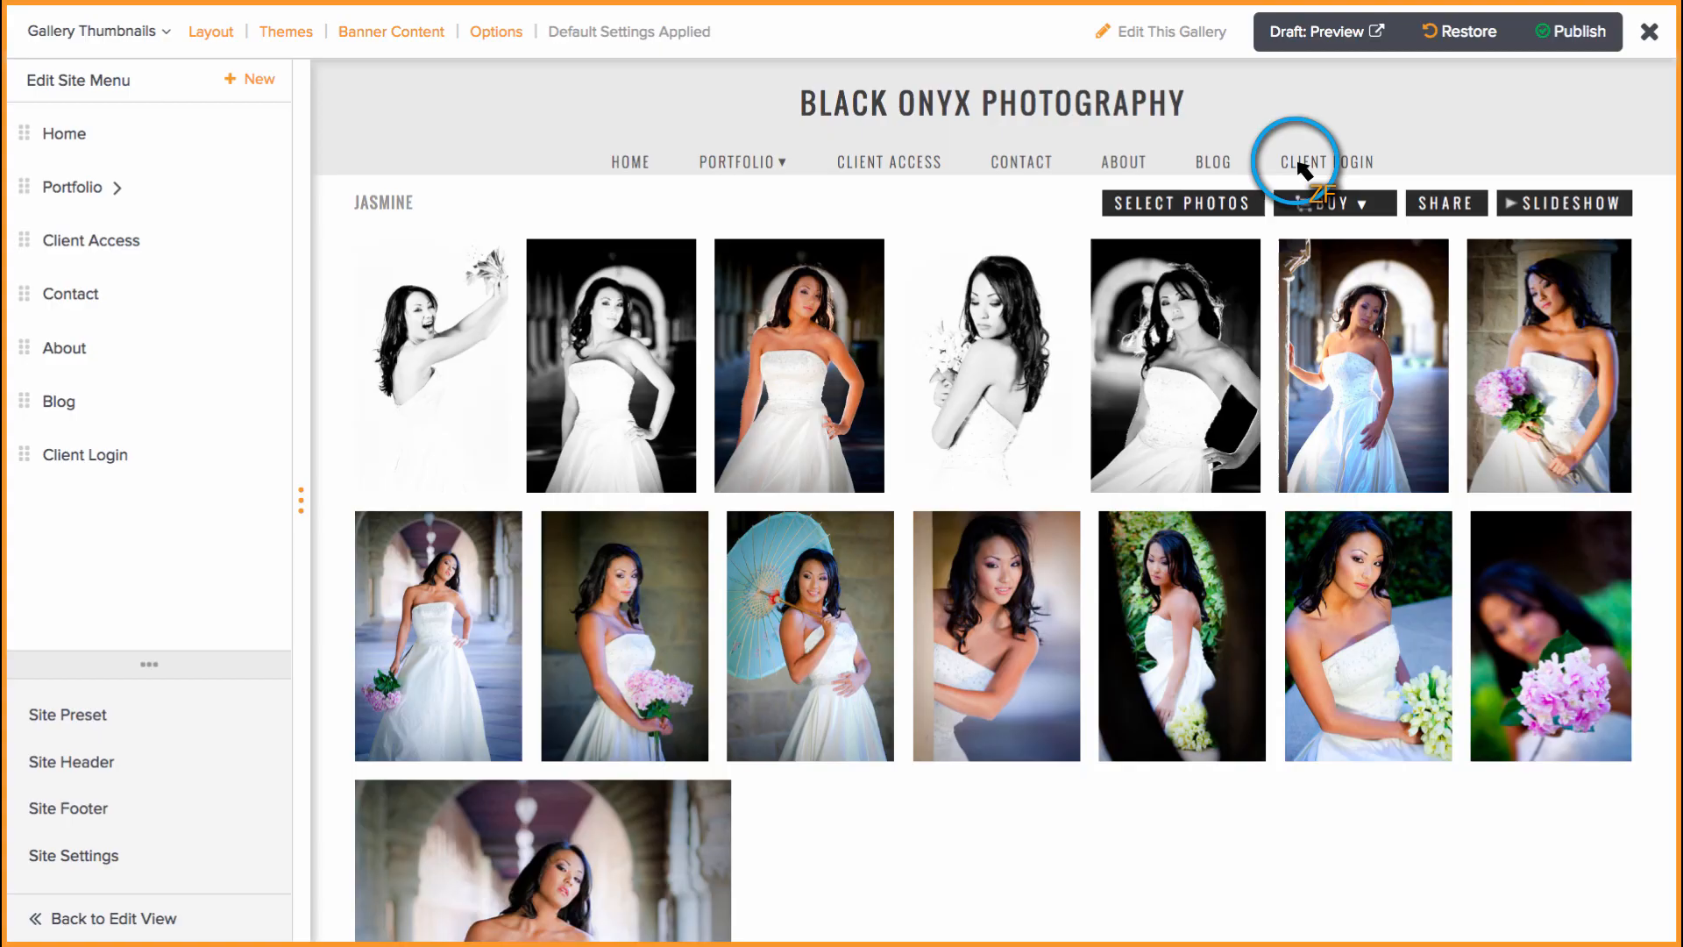
- Check 'Allow visitors to Add to Favorites' in Site Settings' Favorites tab and apply
click(73, 855)
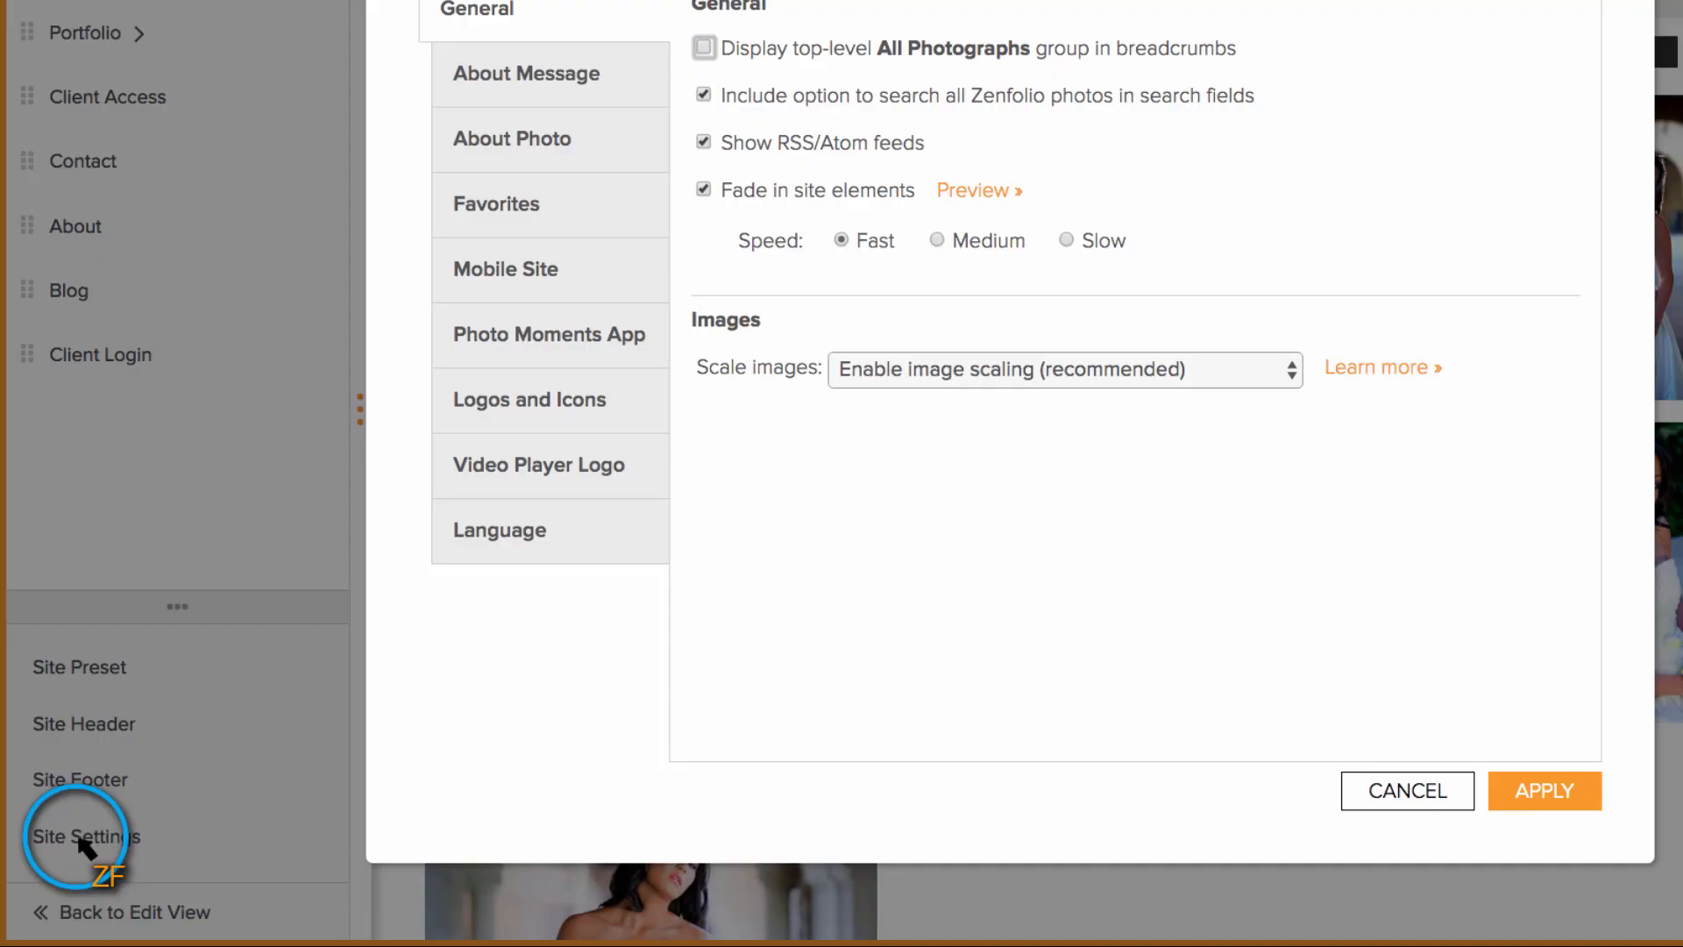
click(496, 204)
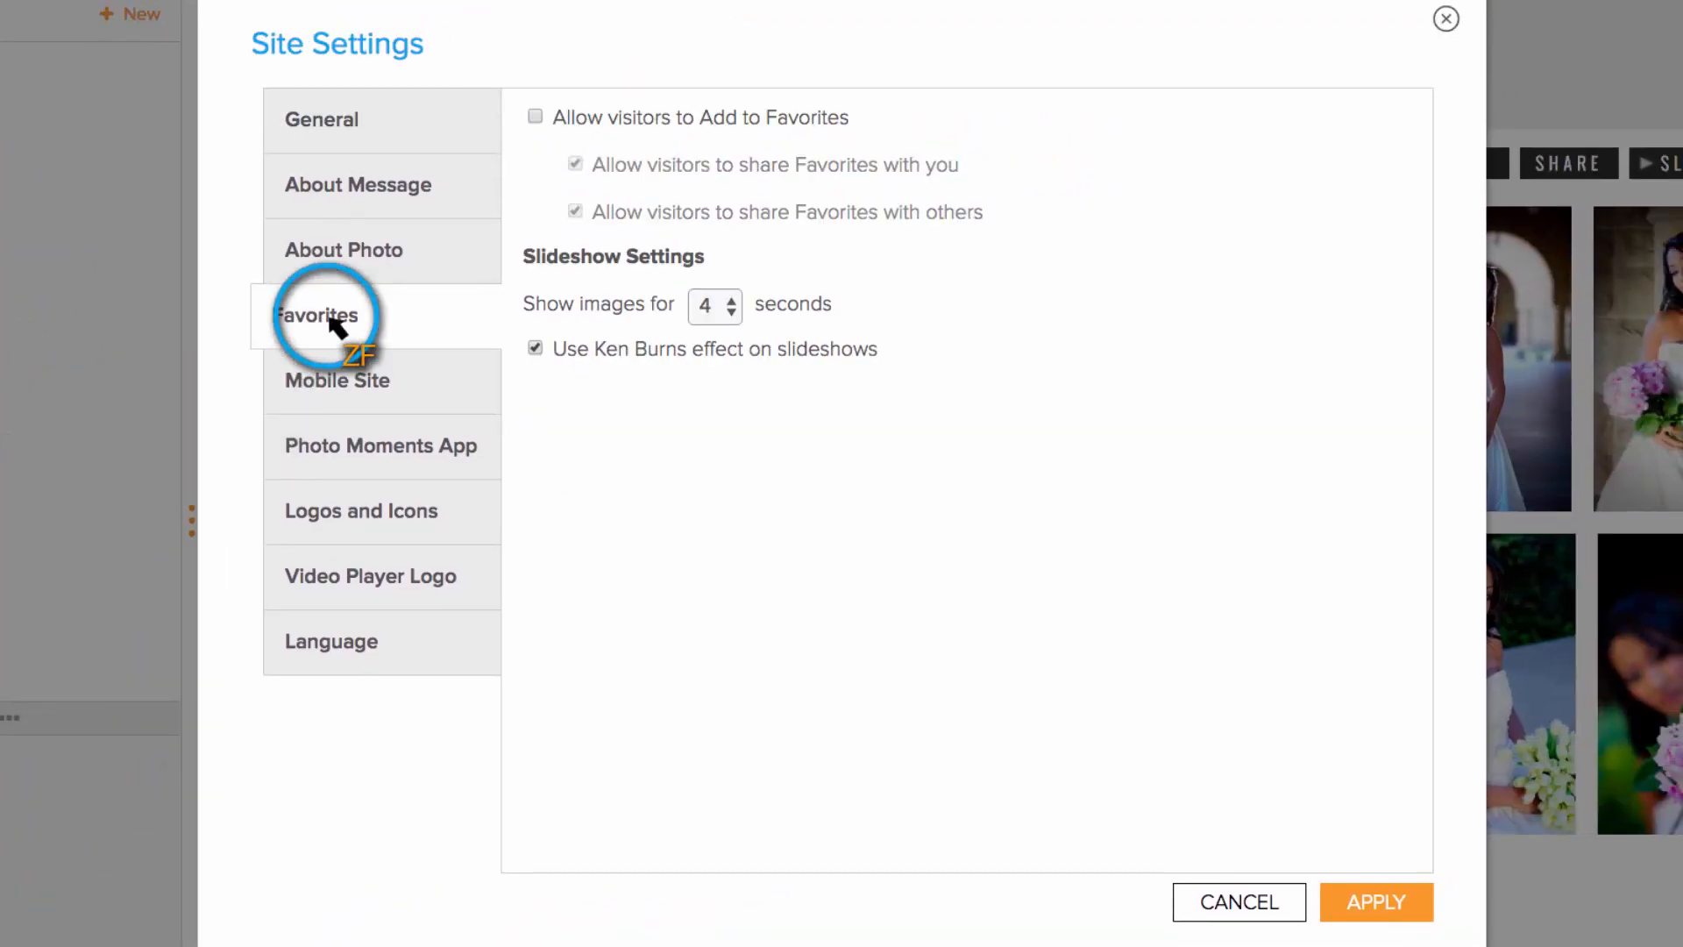
click(536, 117)
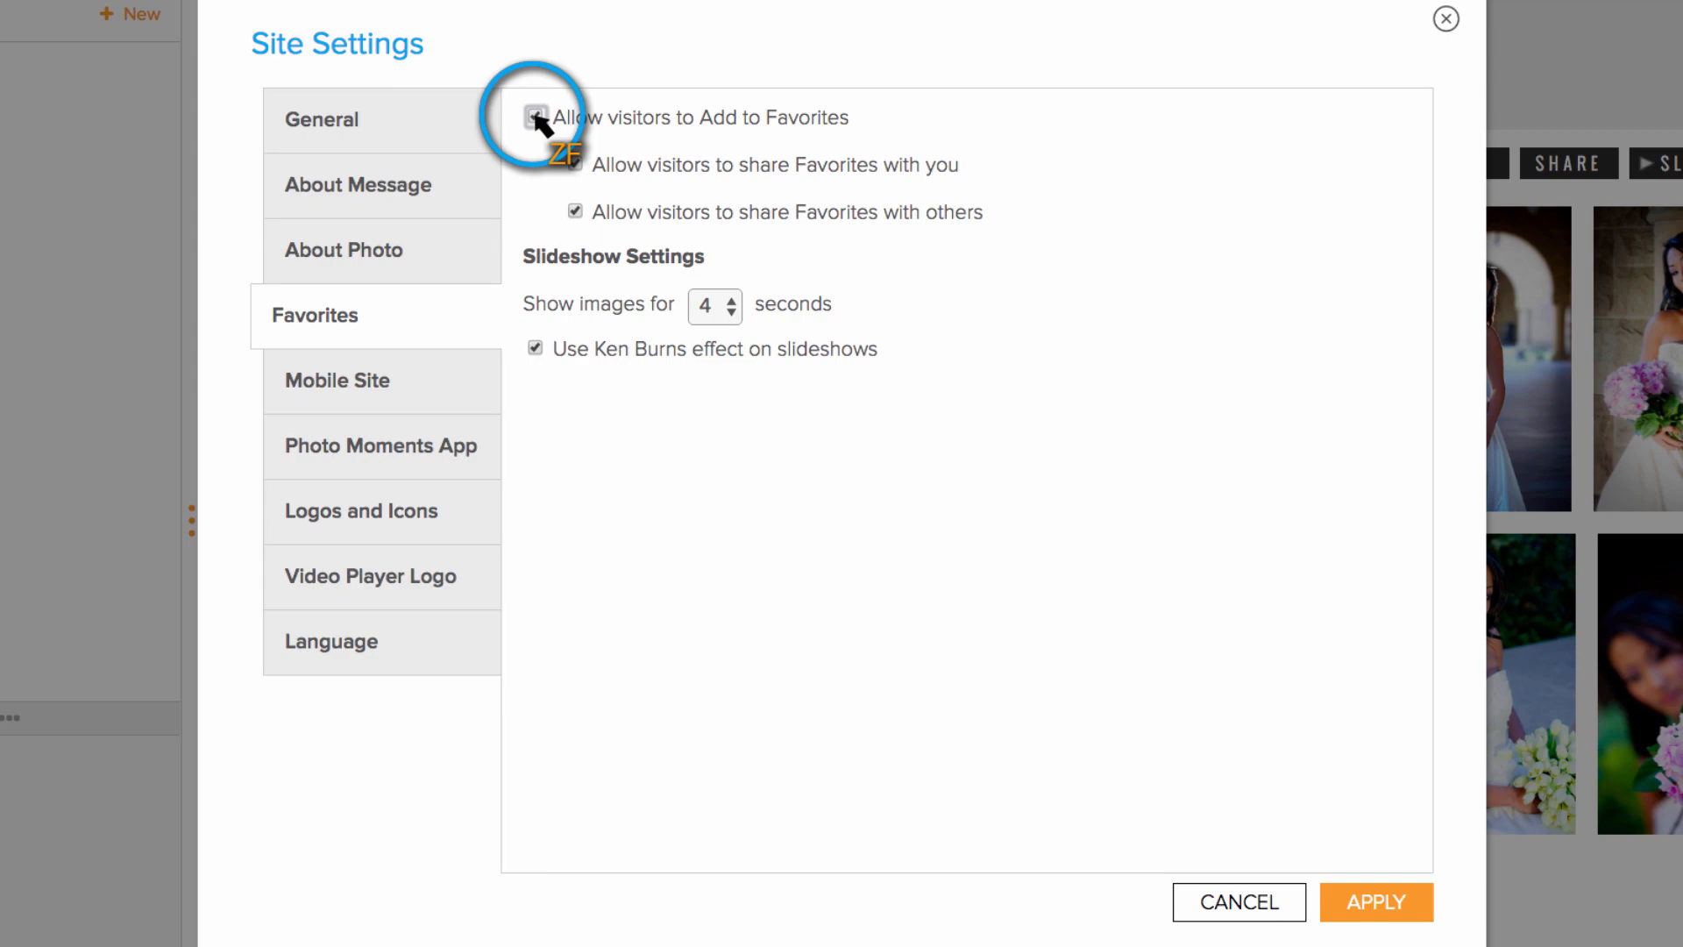
click(1377, 902)
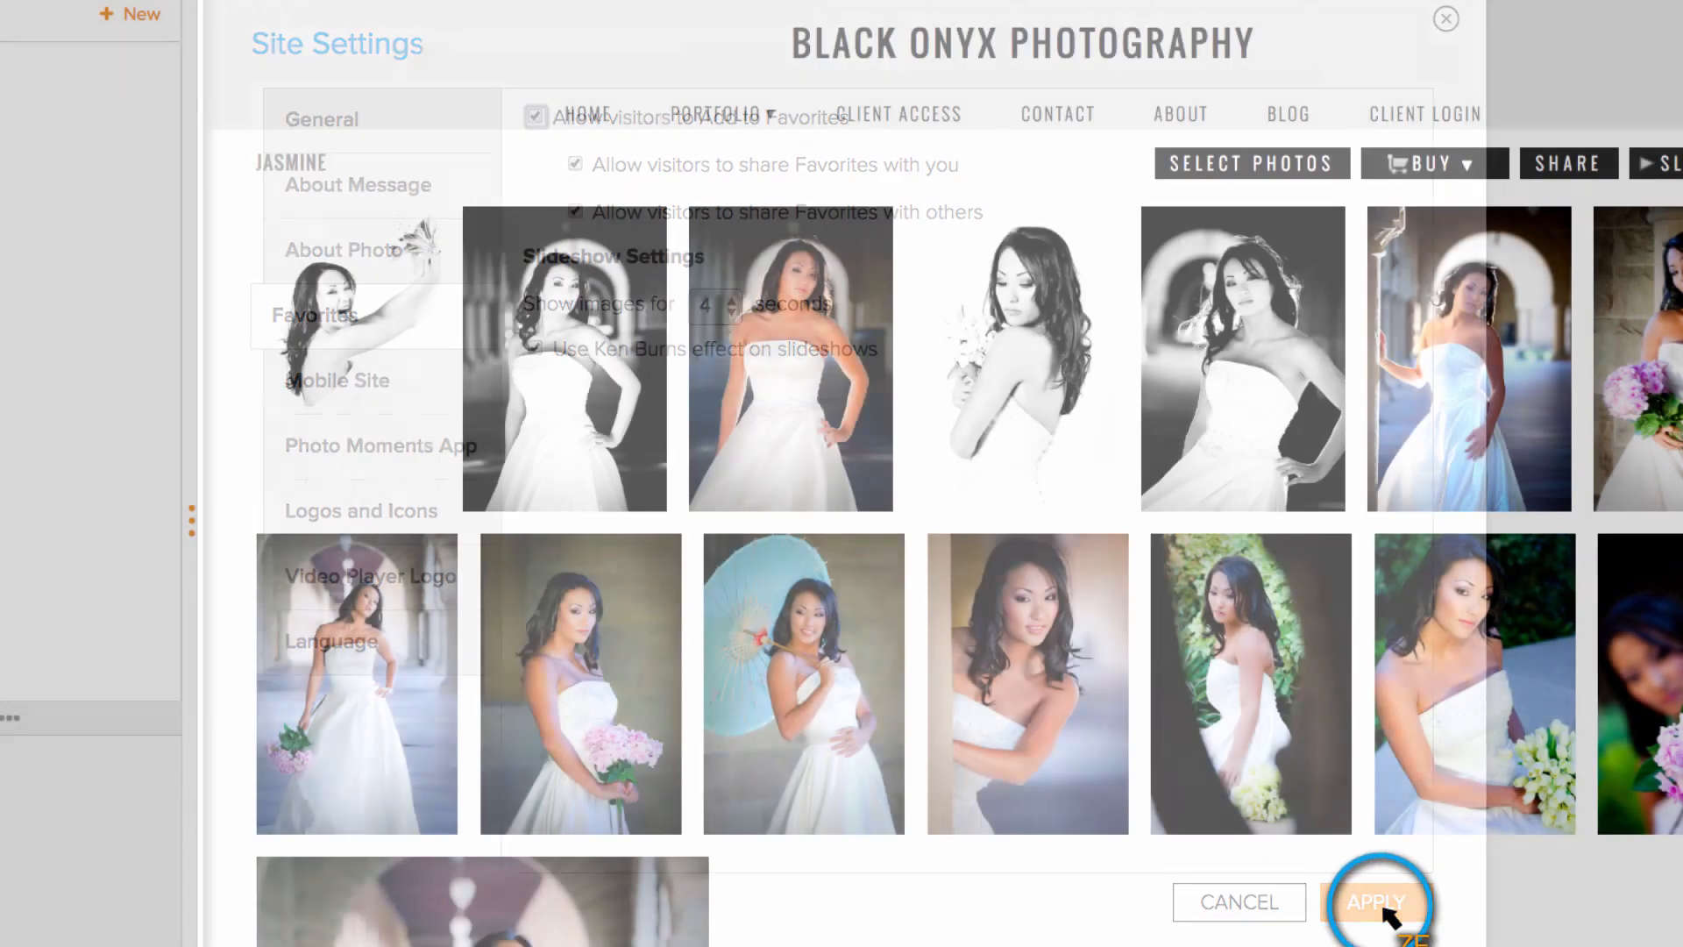
click(1376, 902)
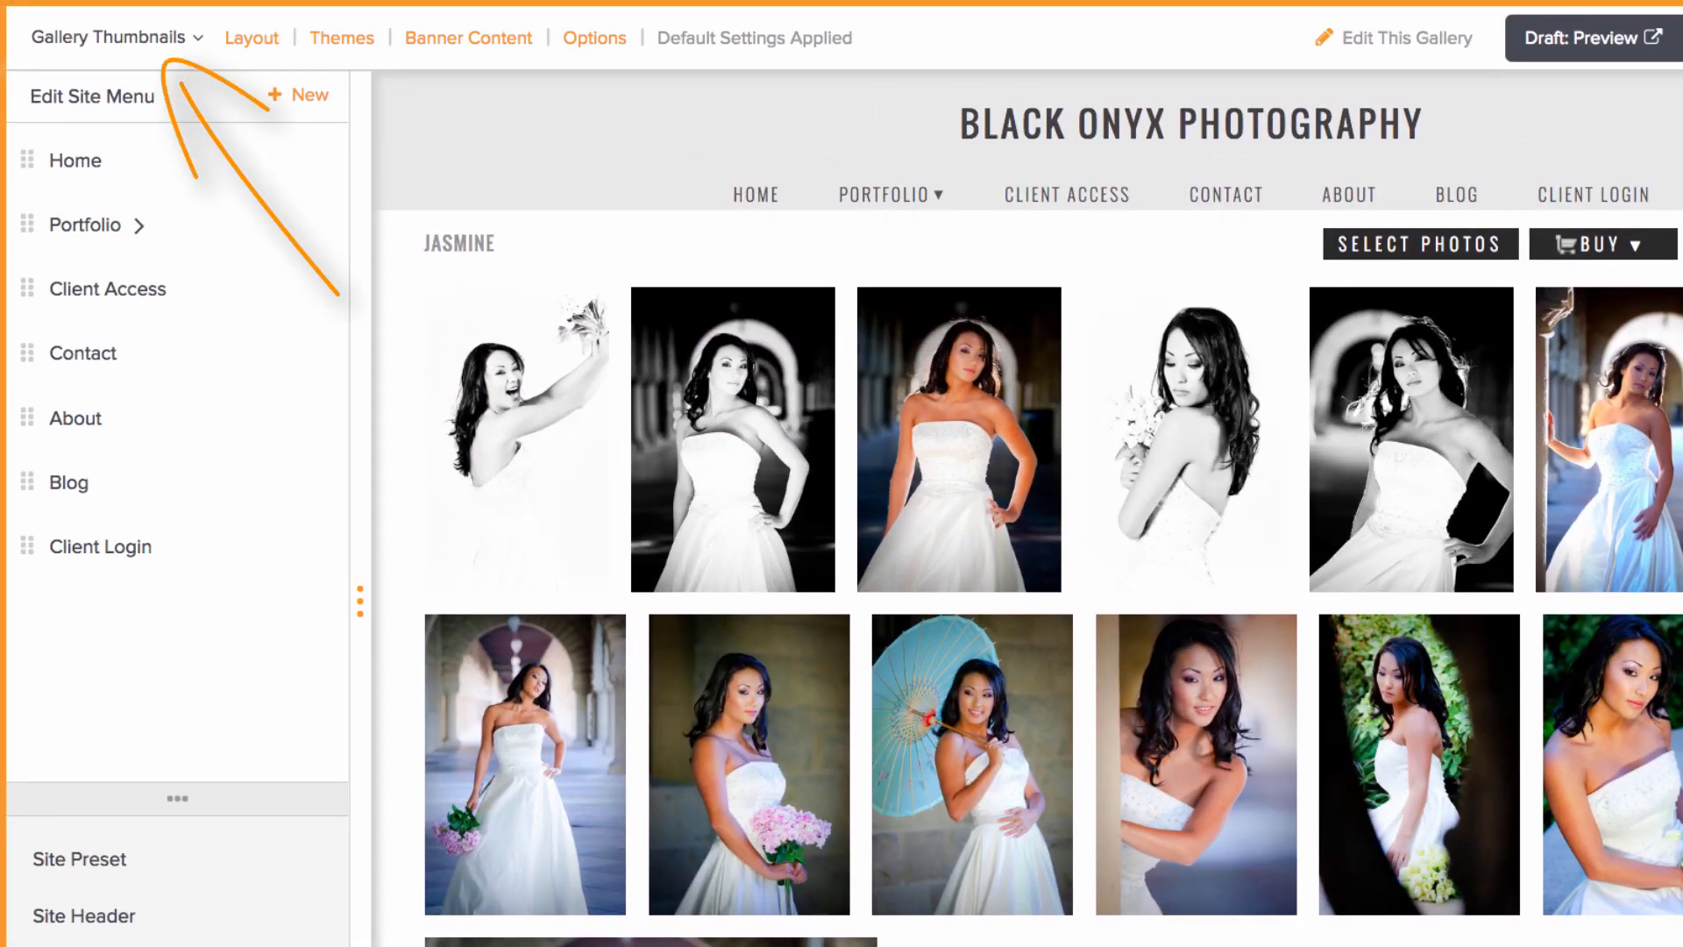
- Turn off 'Use Default Settings' for Jasmine's thumbnails and set Add to Favorites to Show
click(593, 38)
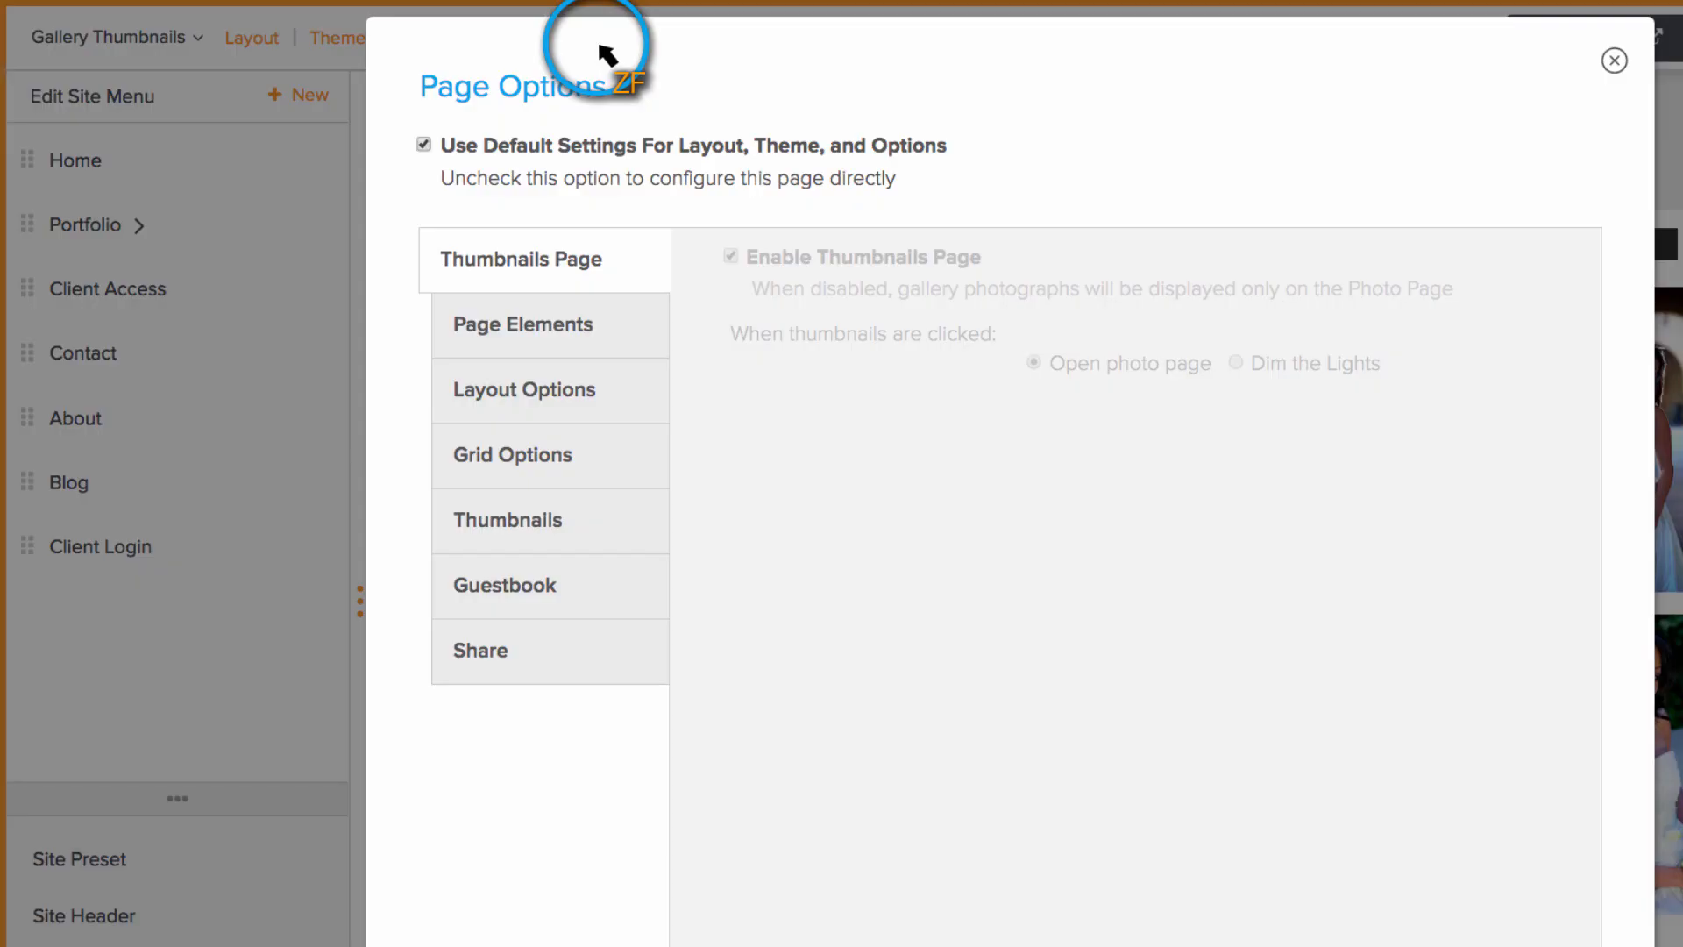
click(424, 145)
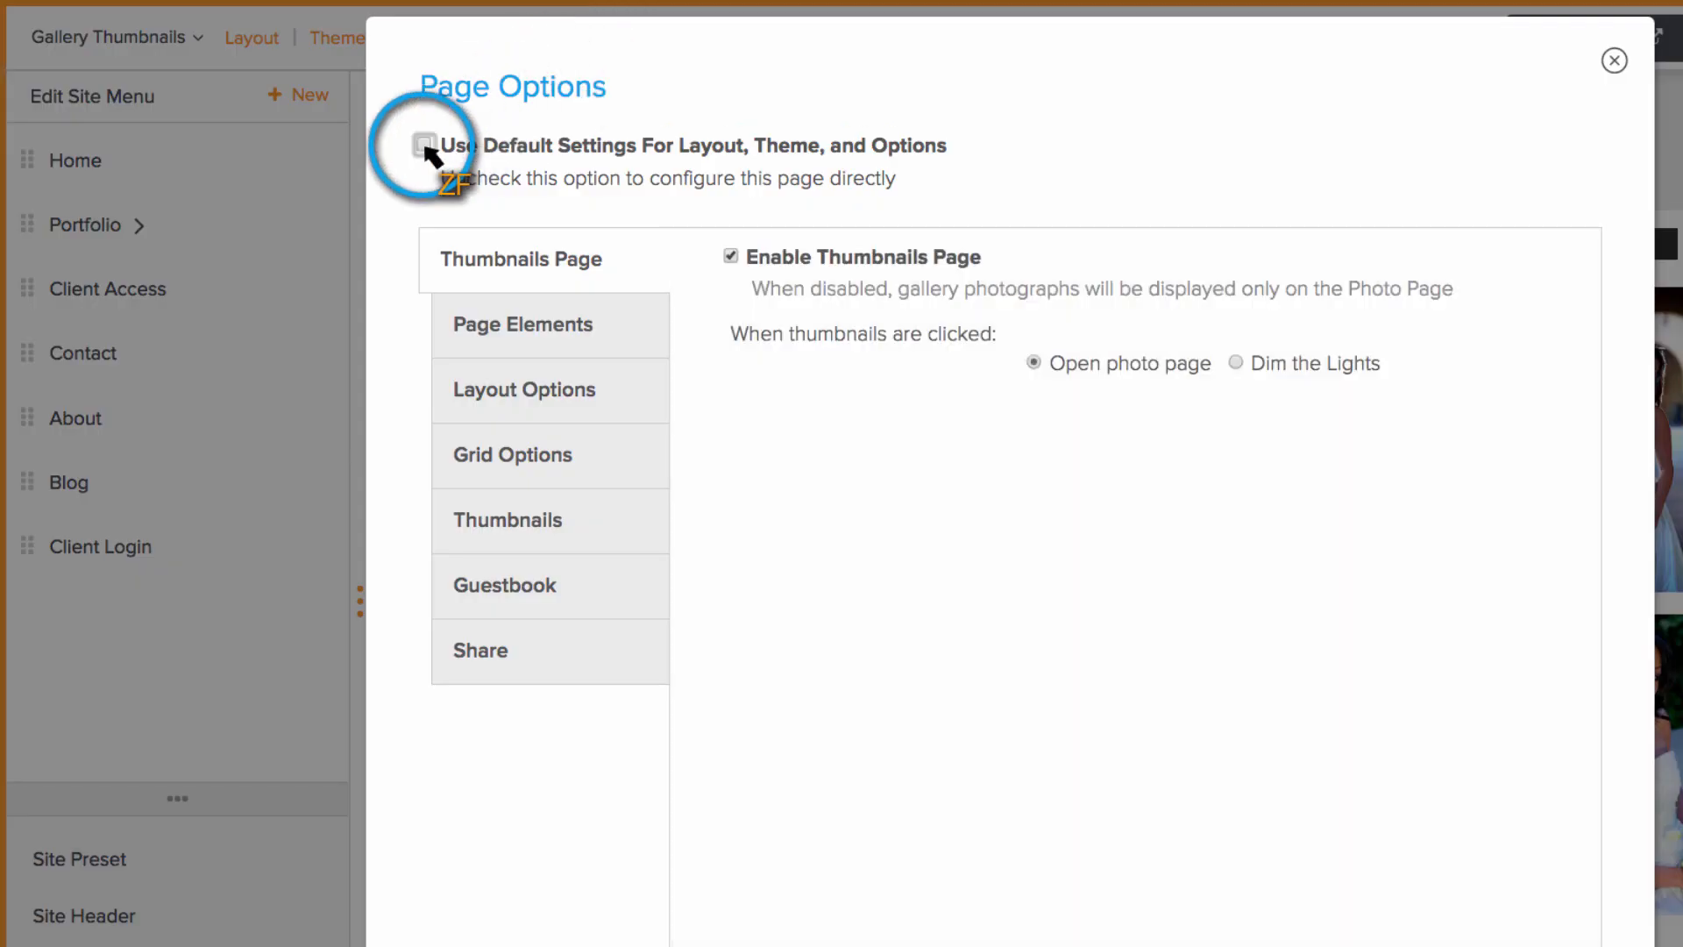
click(507, 520)
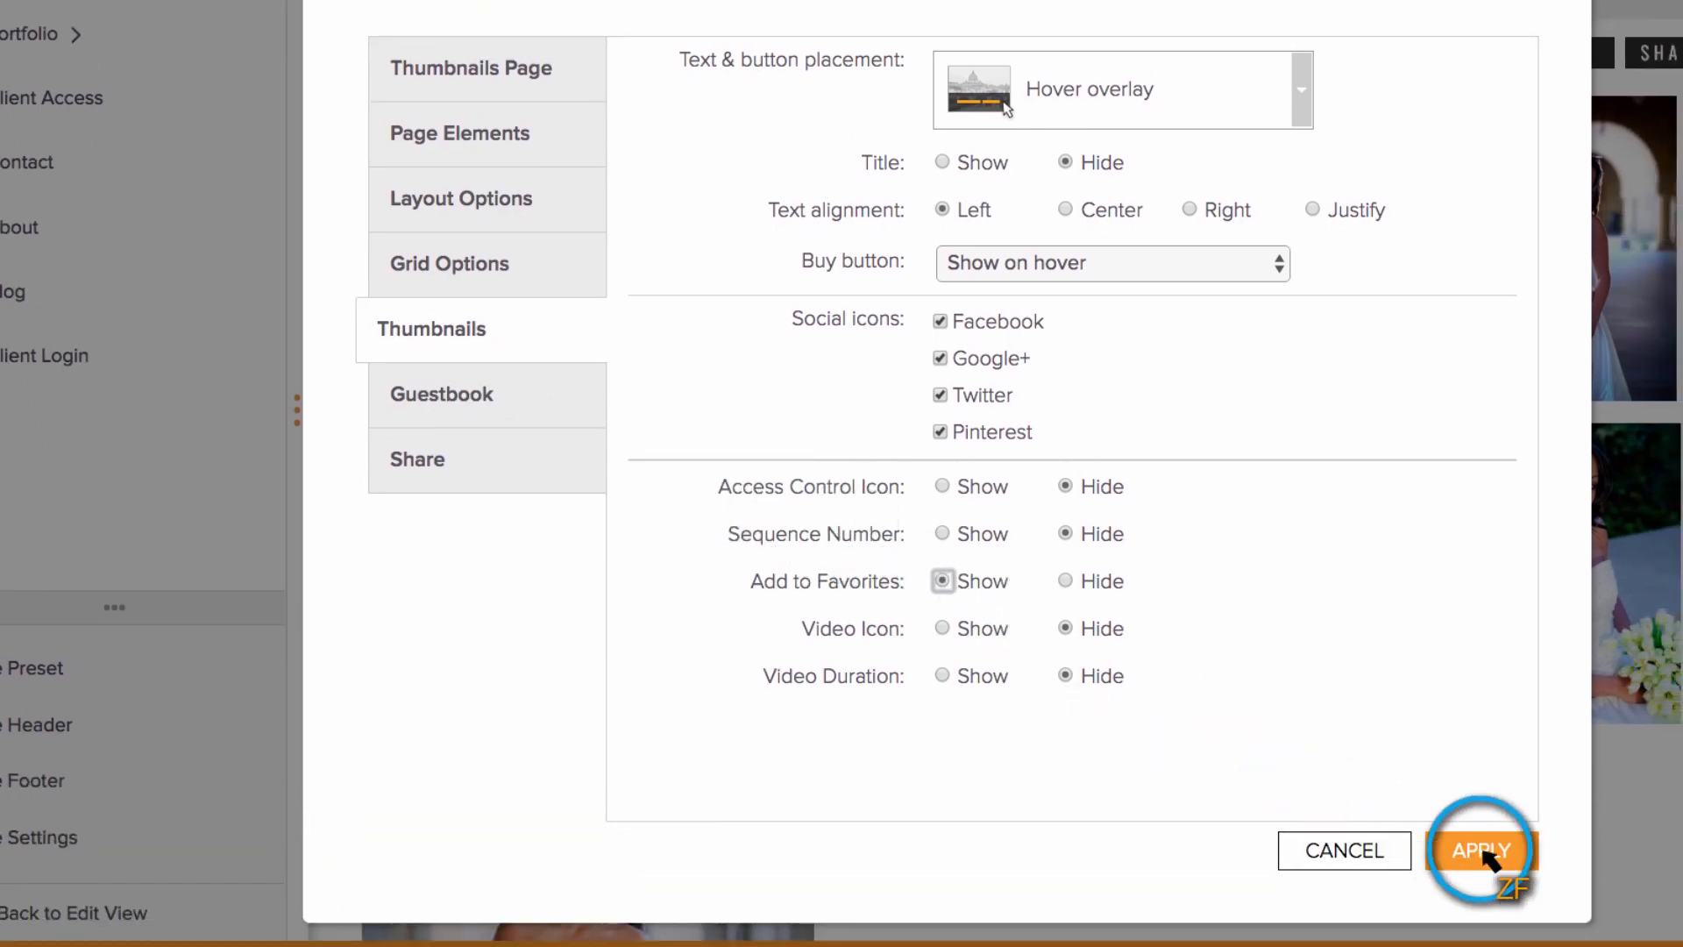
click(1478, 851)
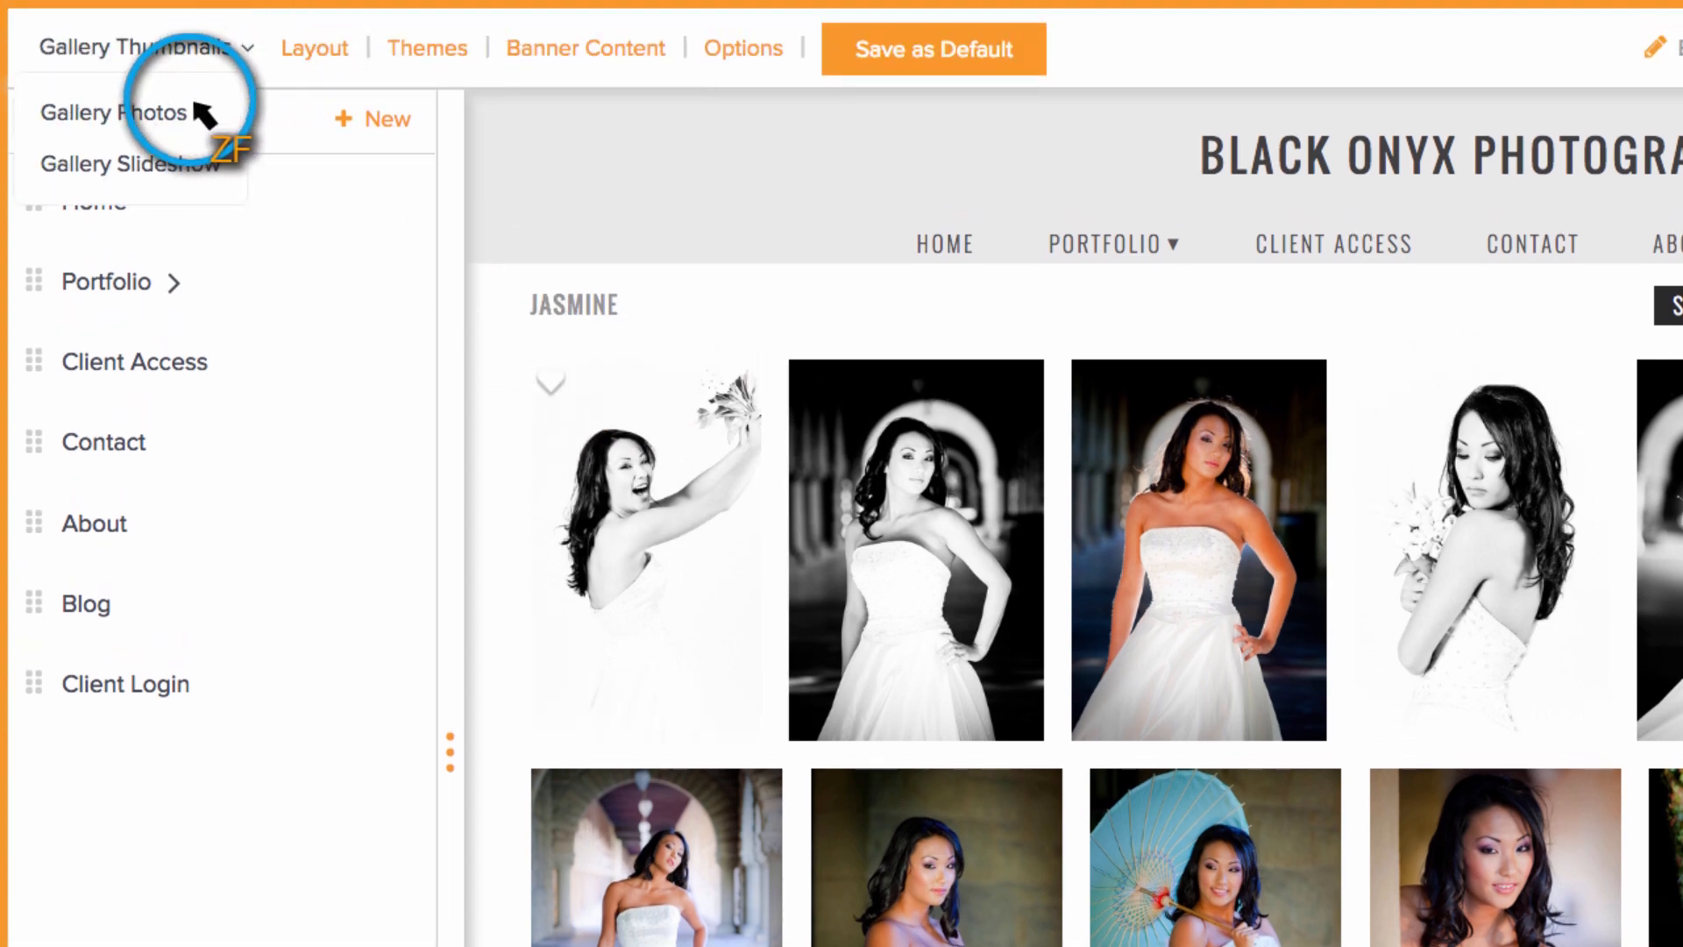
- Enable Photo Overlays on the gallery photo page and show the Dim The Lights toolbar
click(110, 113)
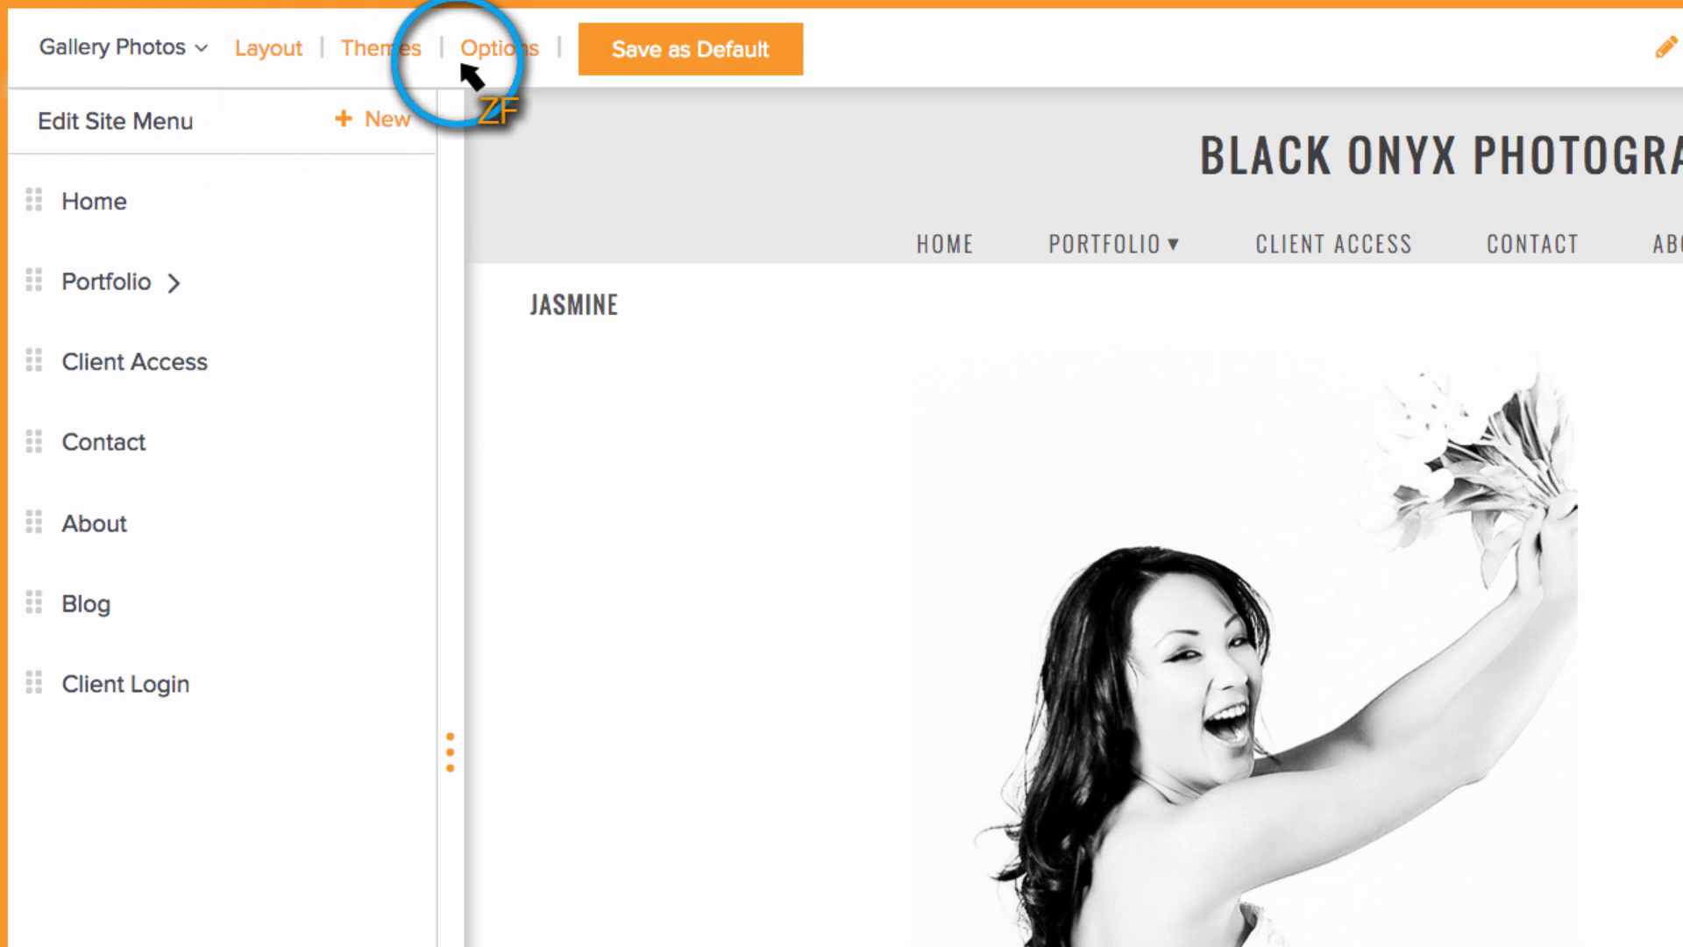
click(499, 48)
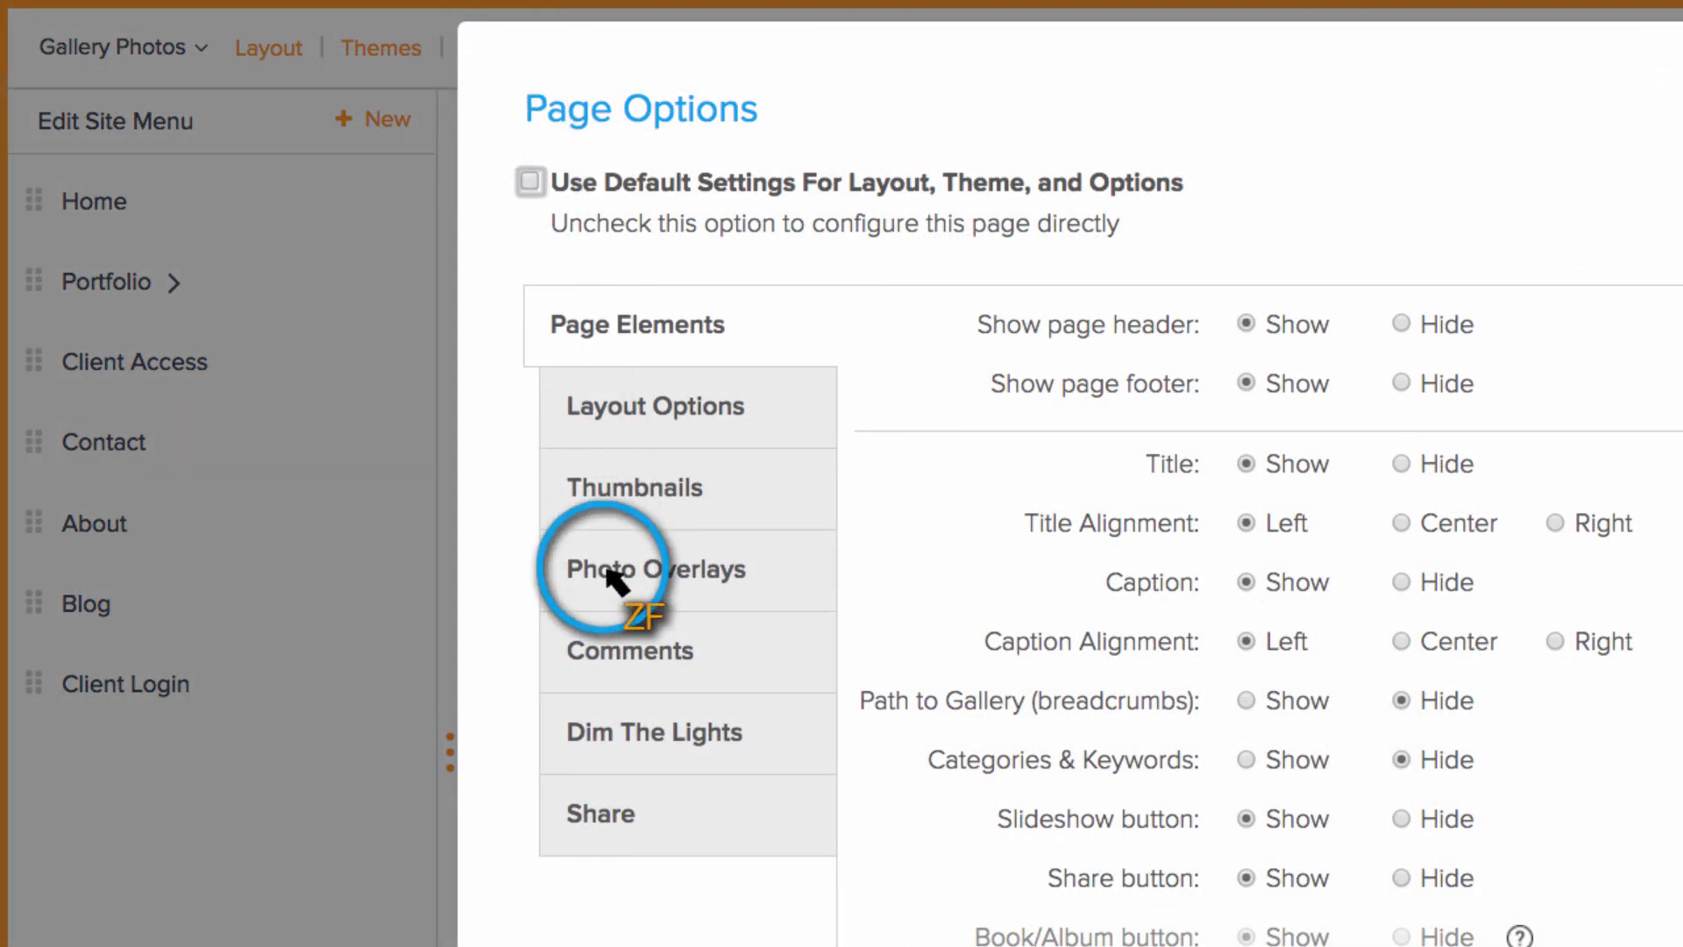
click(638, 569)
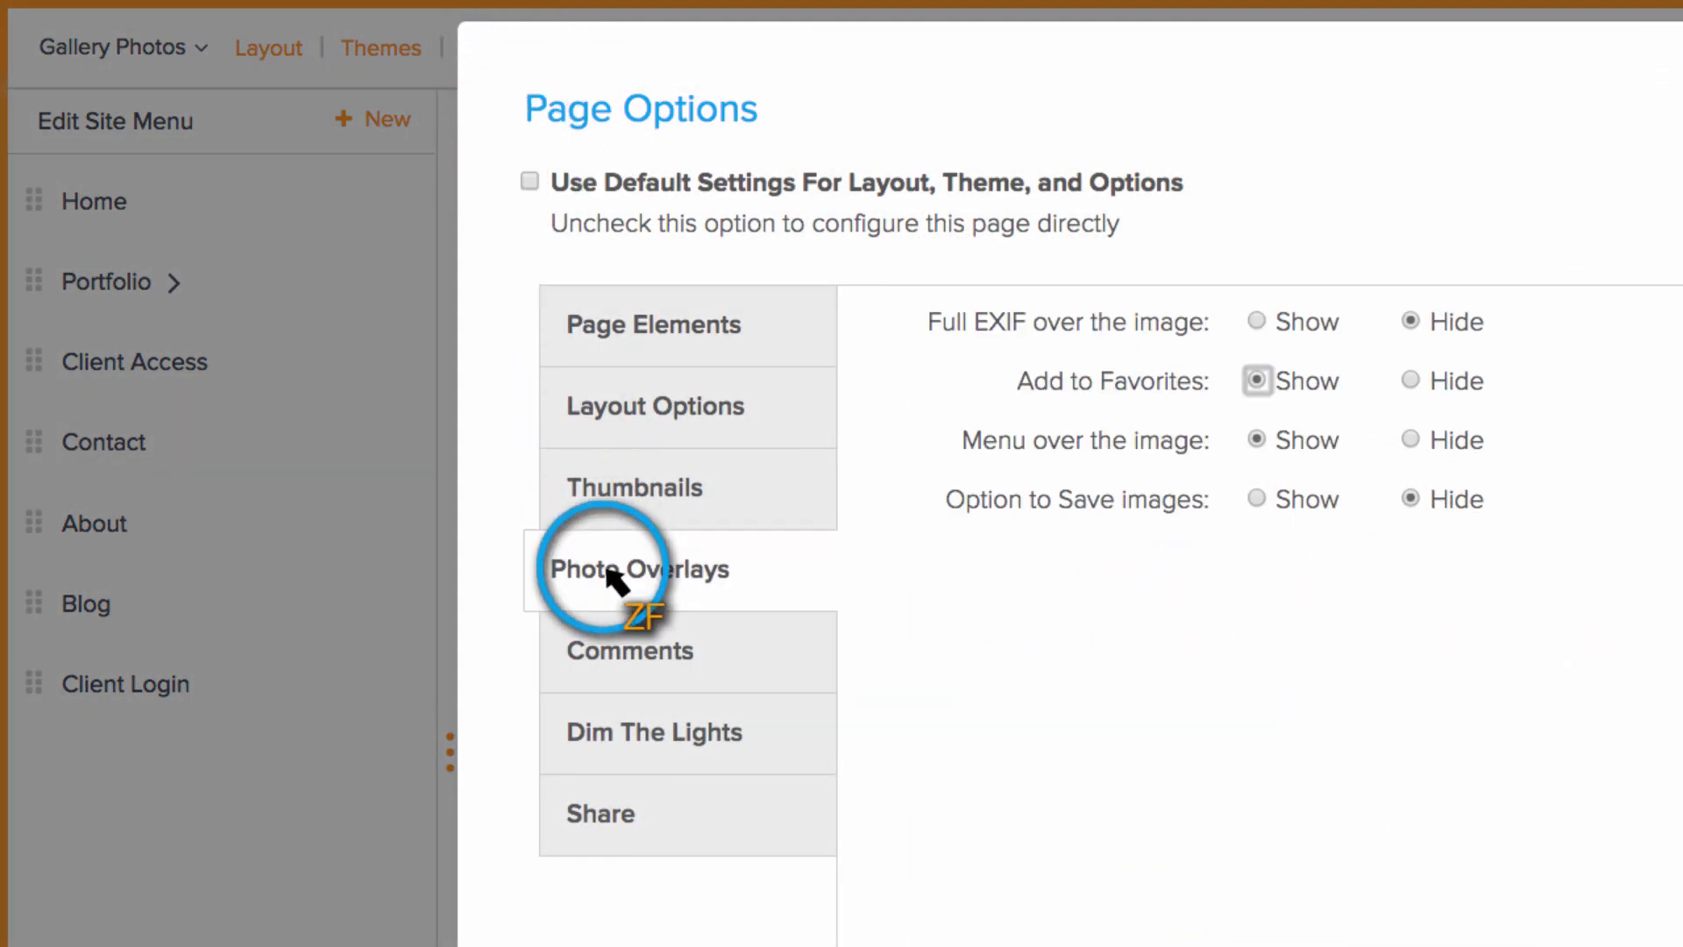
mouse_move(1093, 505)
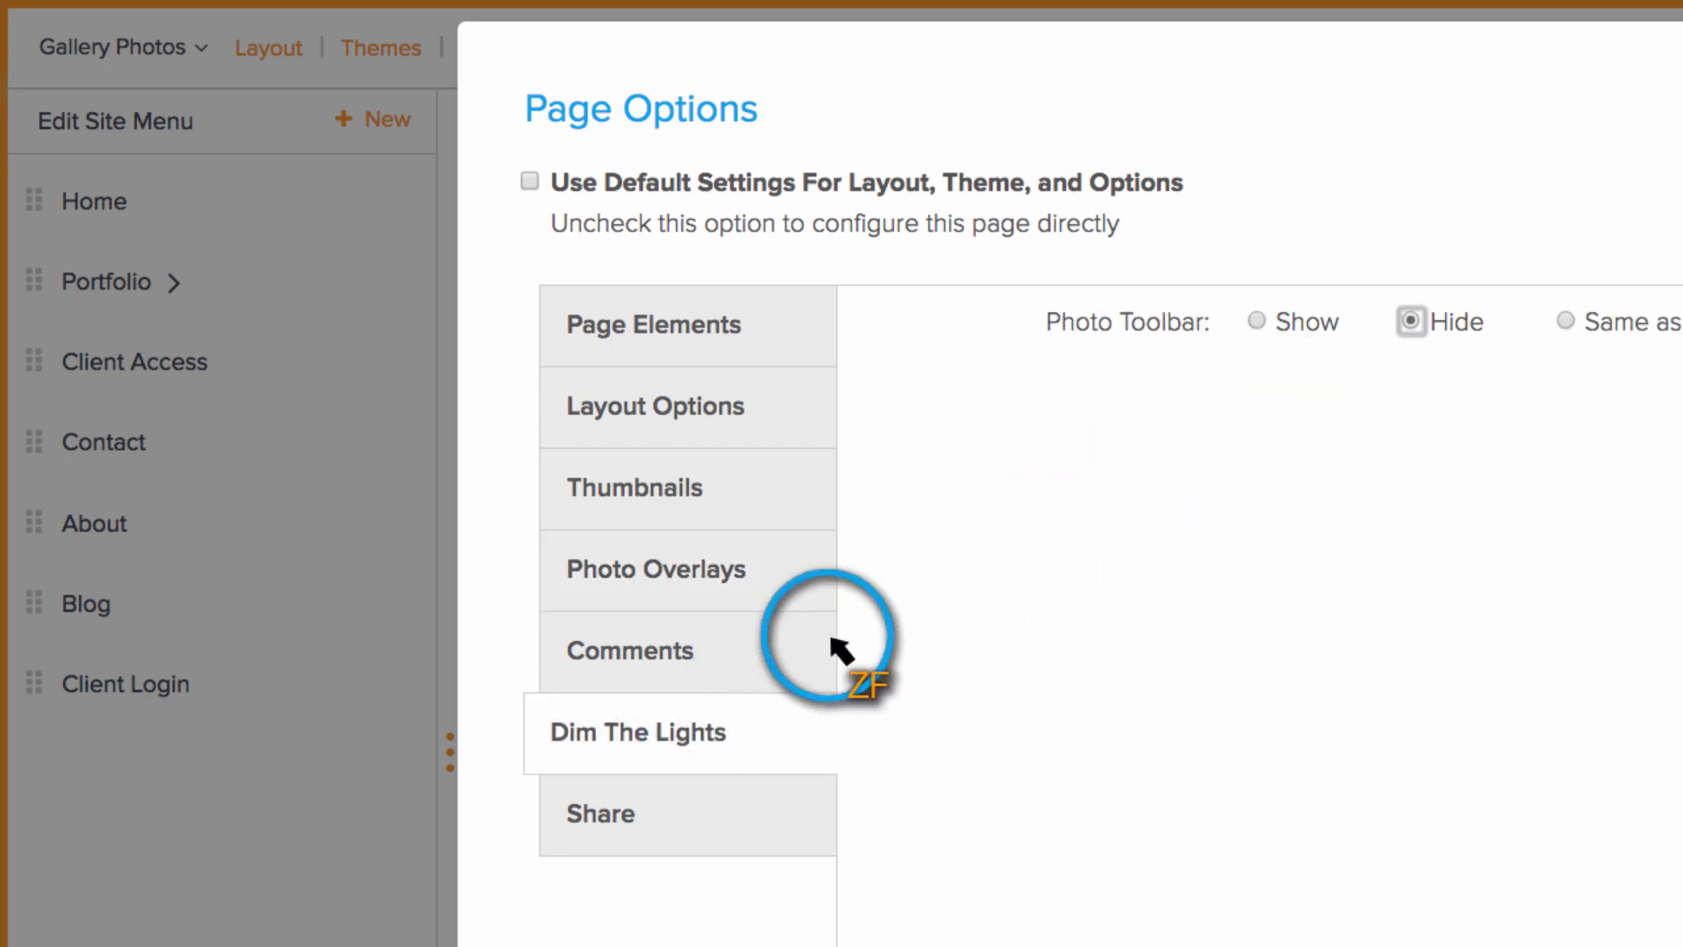
click(1256, 321)
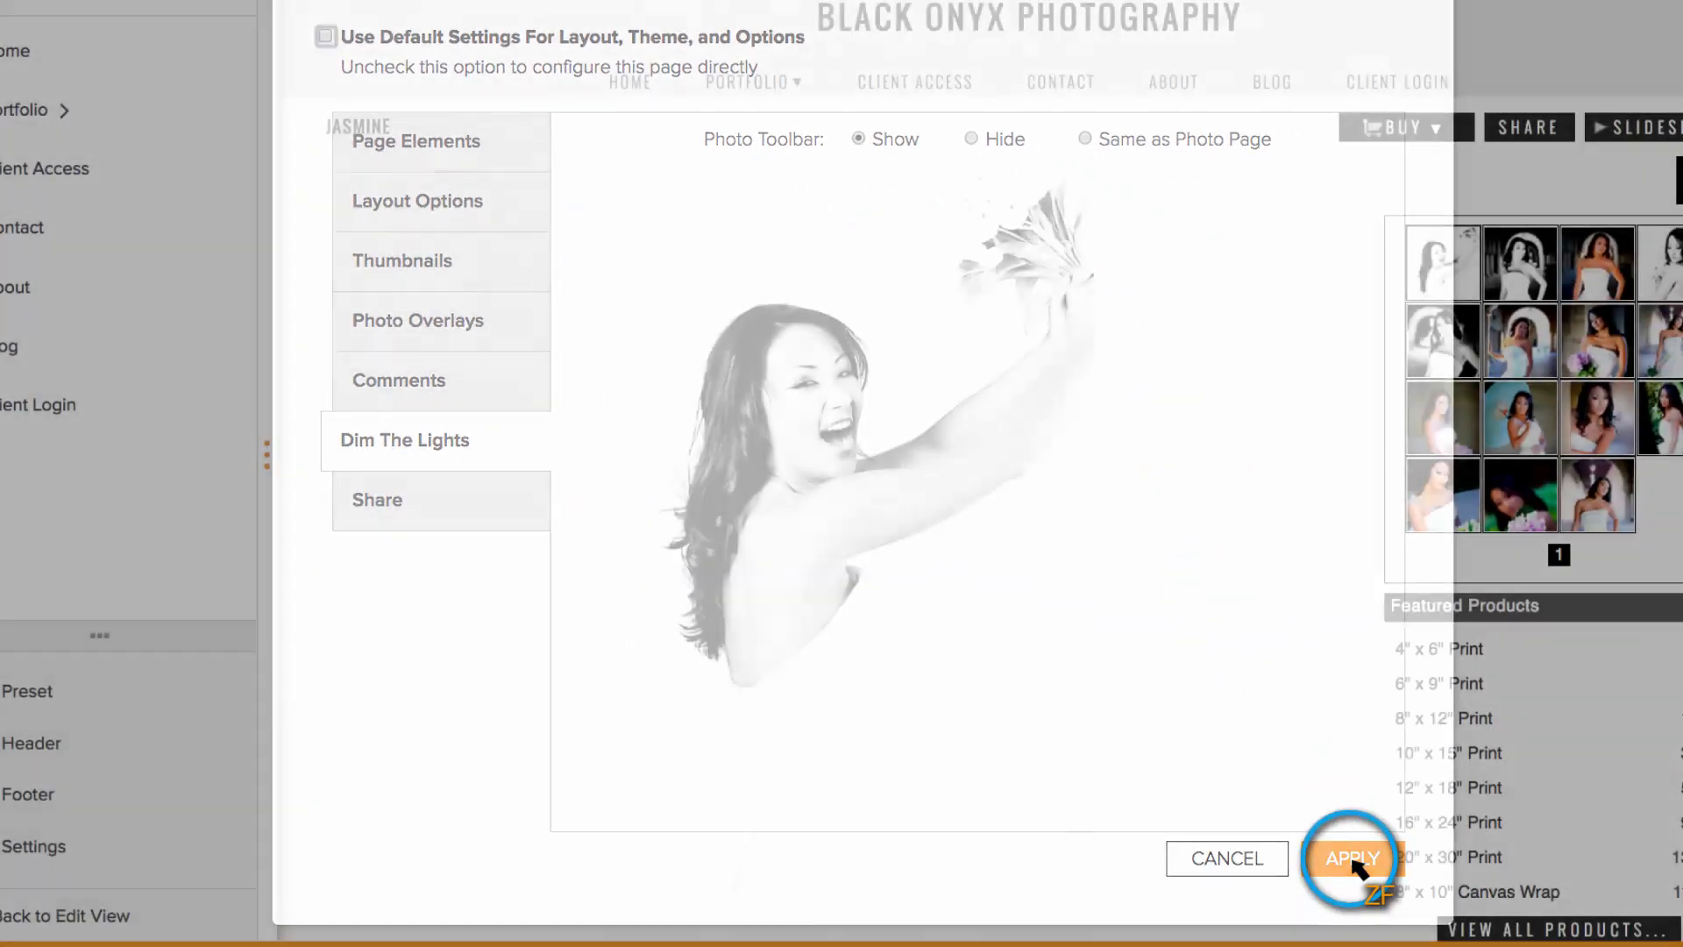
click(1352, 858)
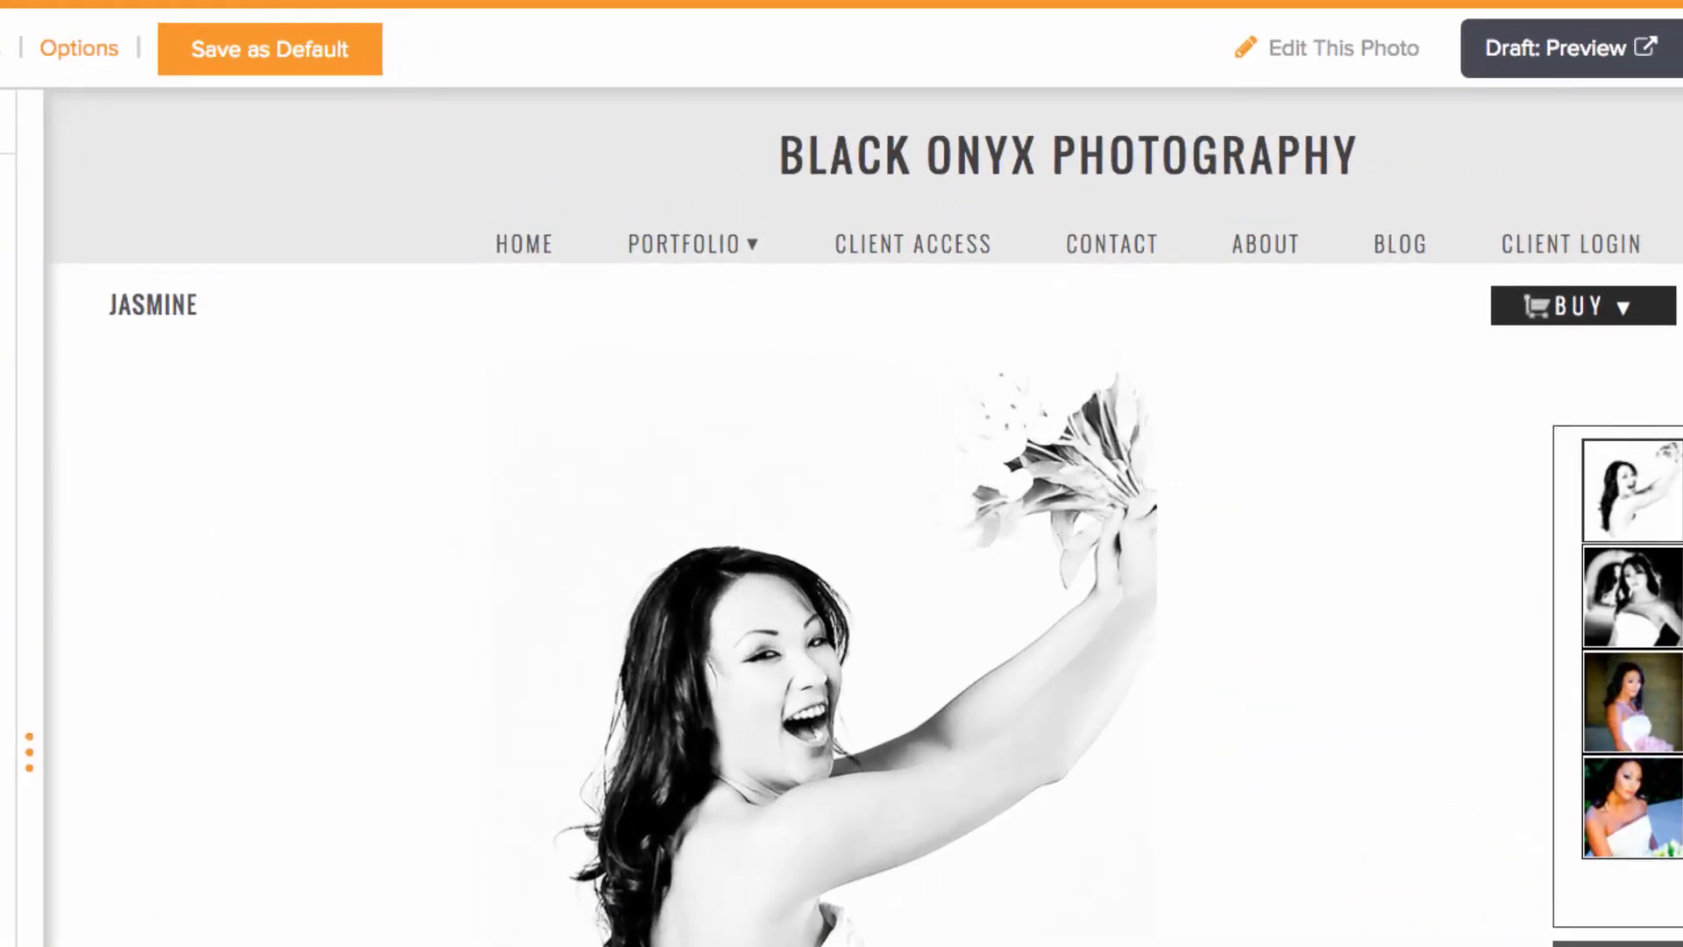
- Confirm Add to Favorites in the photo menu and save the page options as default
scroll(up, 3)
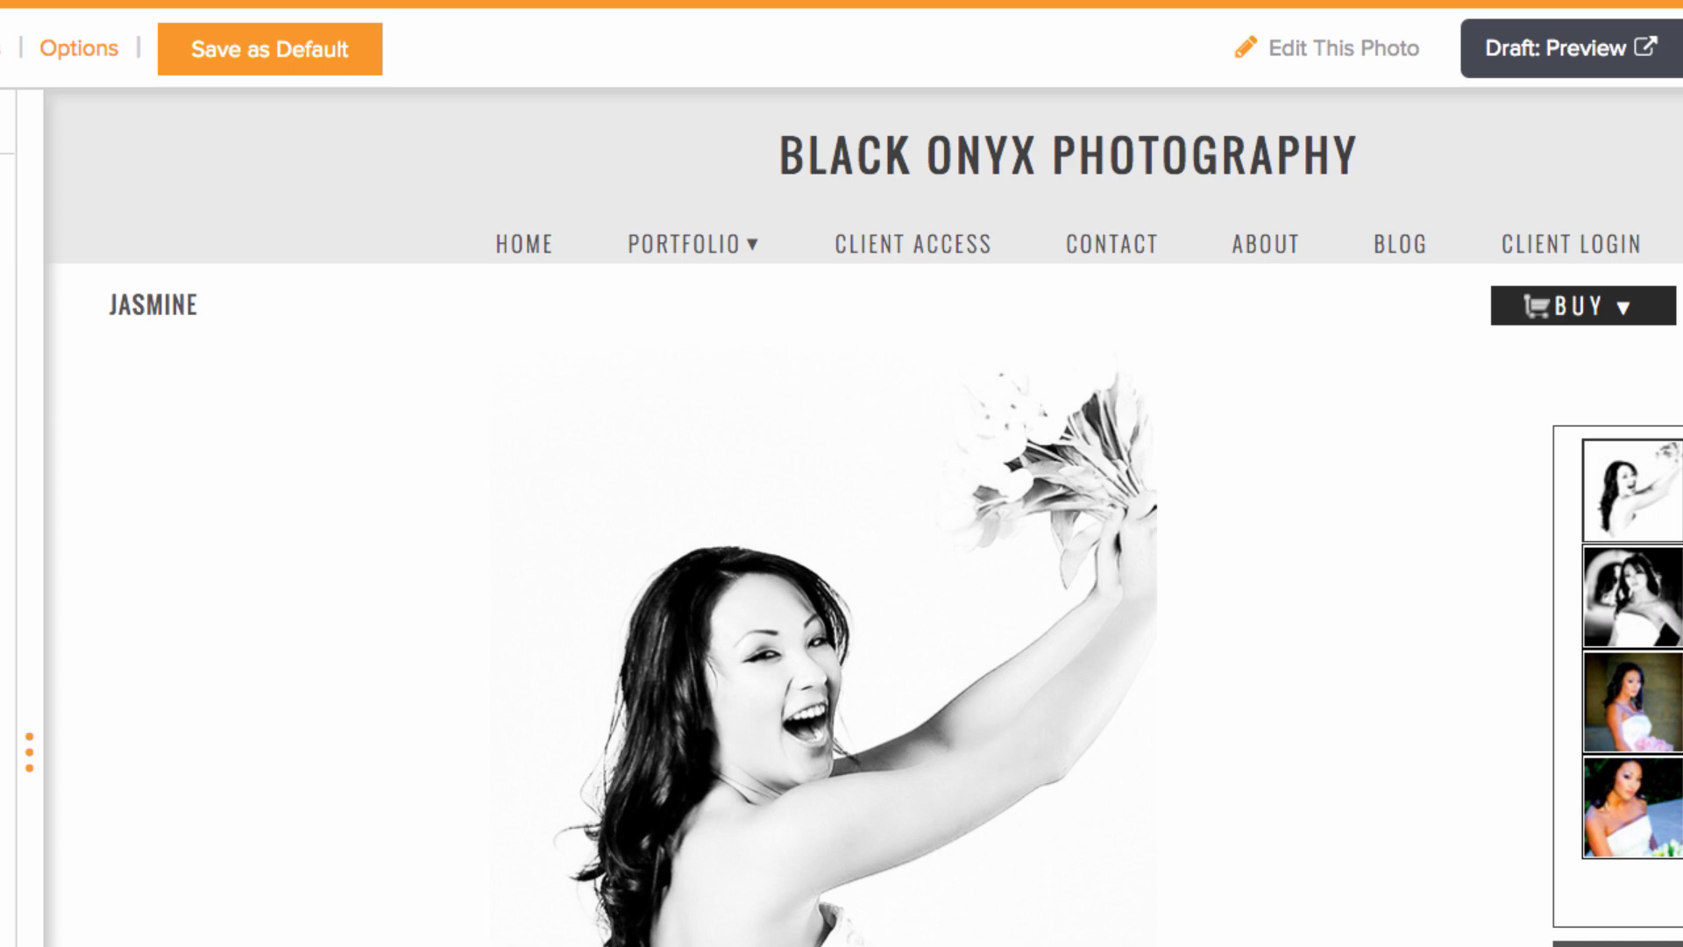
click(531, 370)
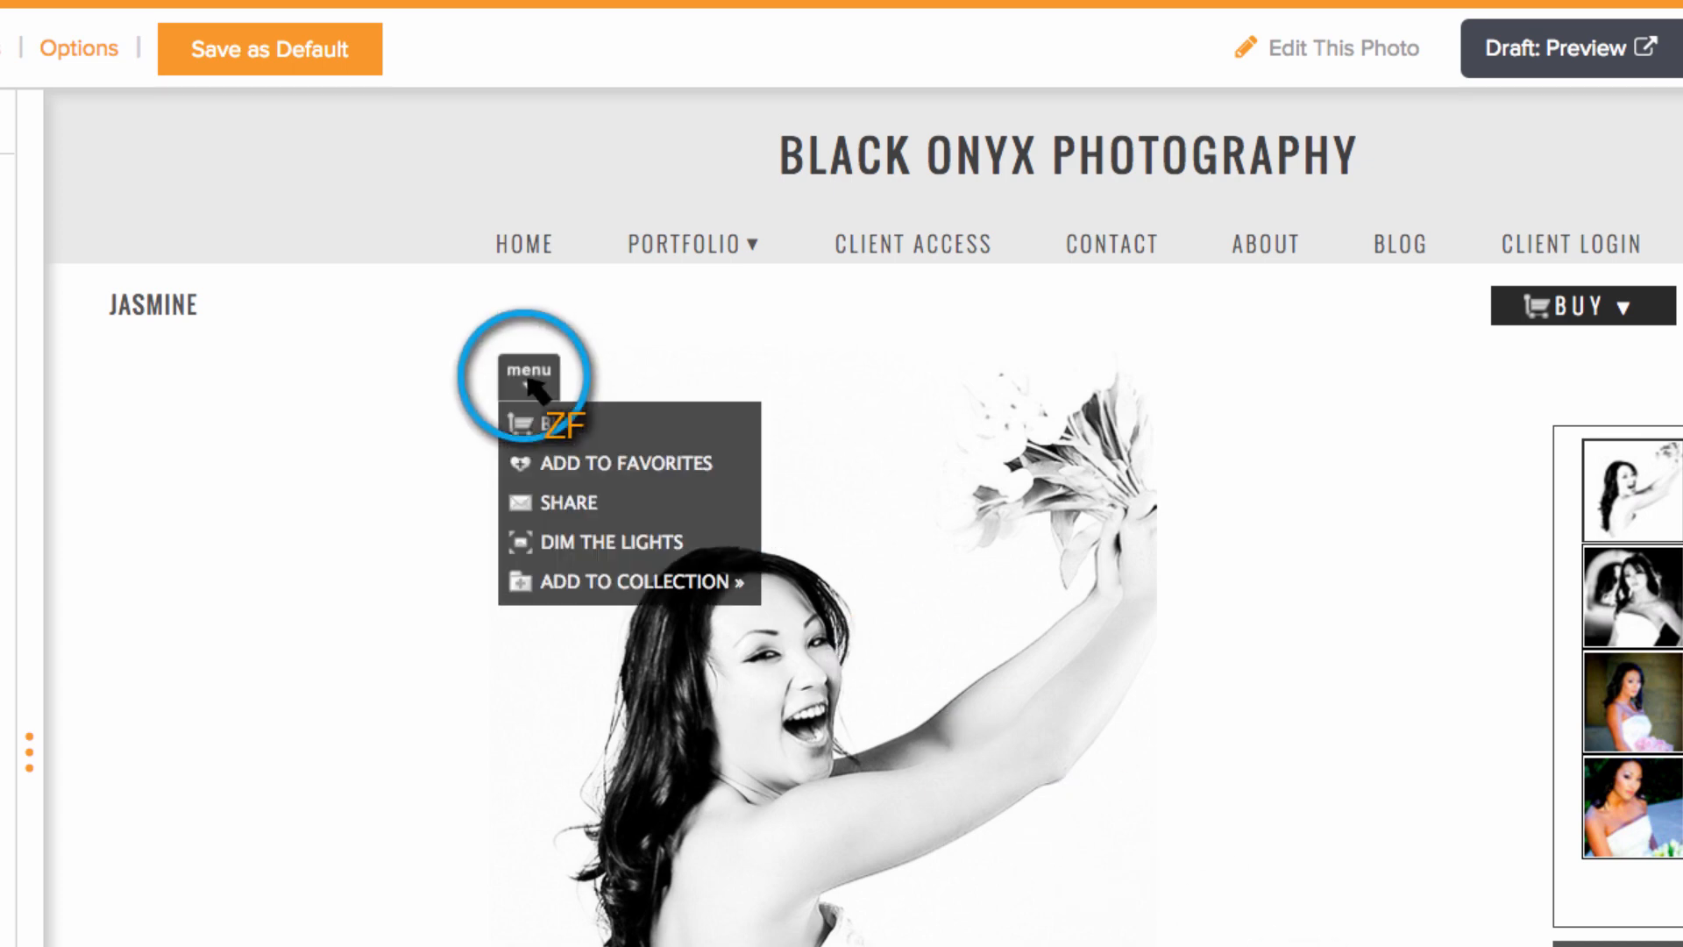
mouse_move(693, 472)
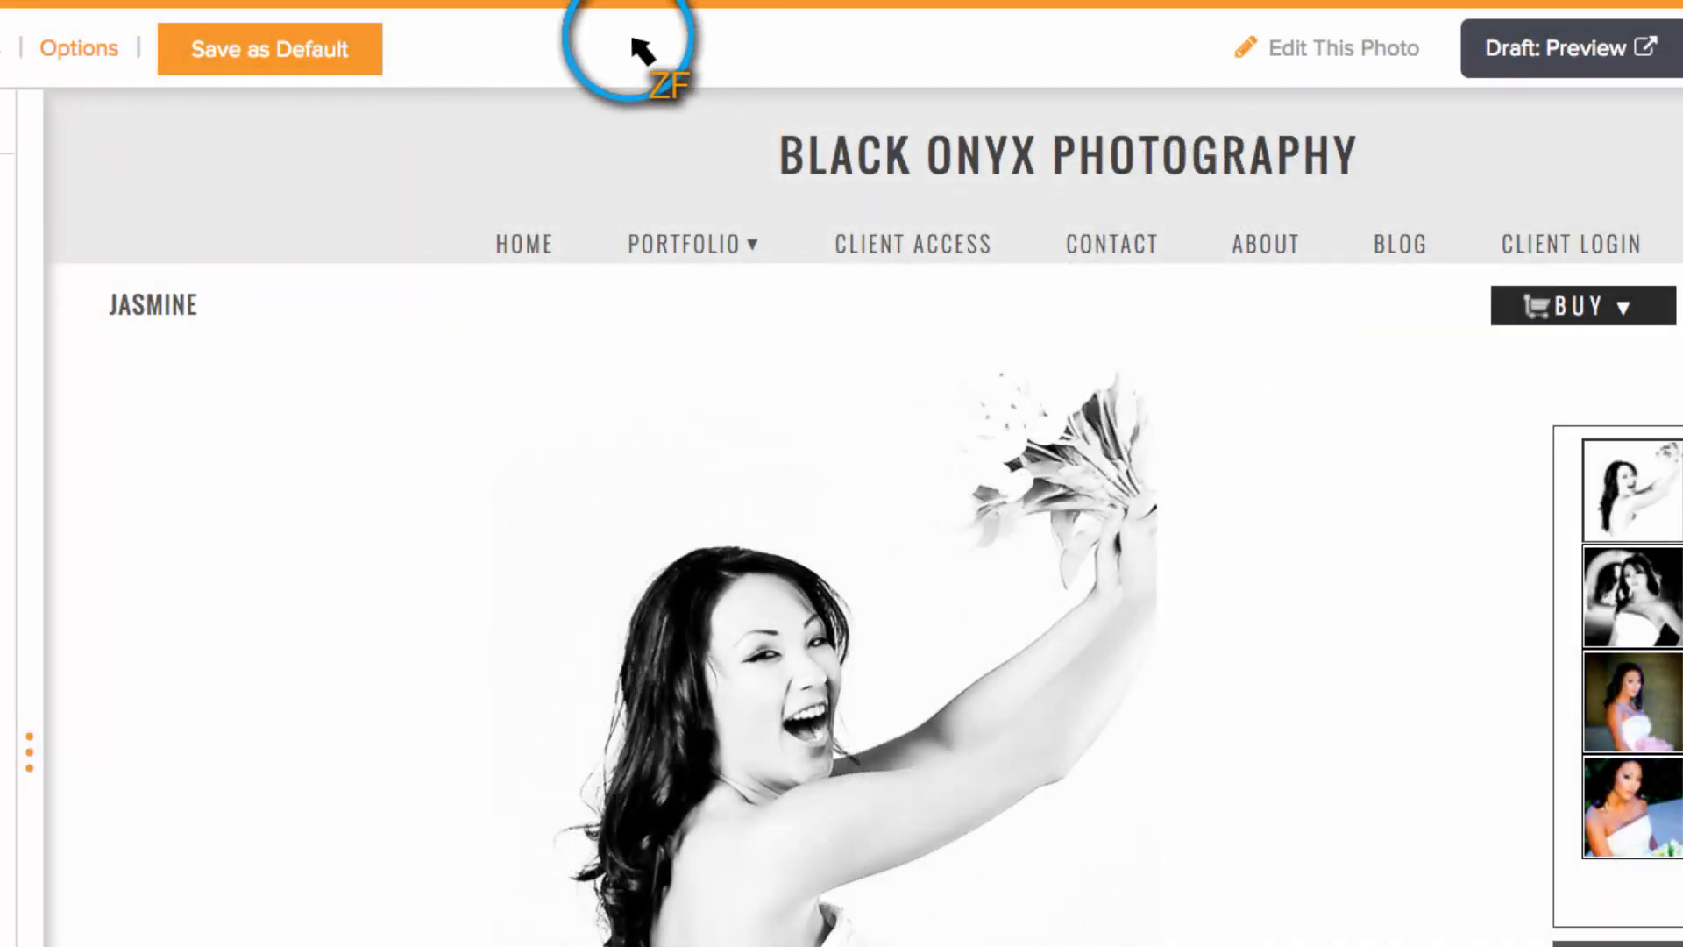
mouse_move(324, 56)
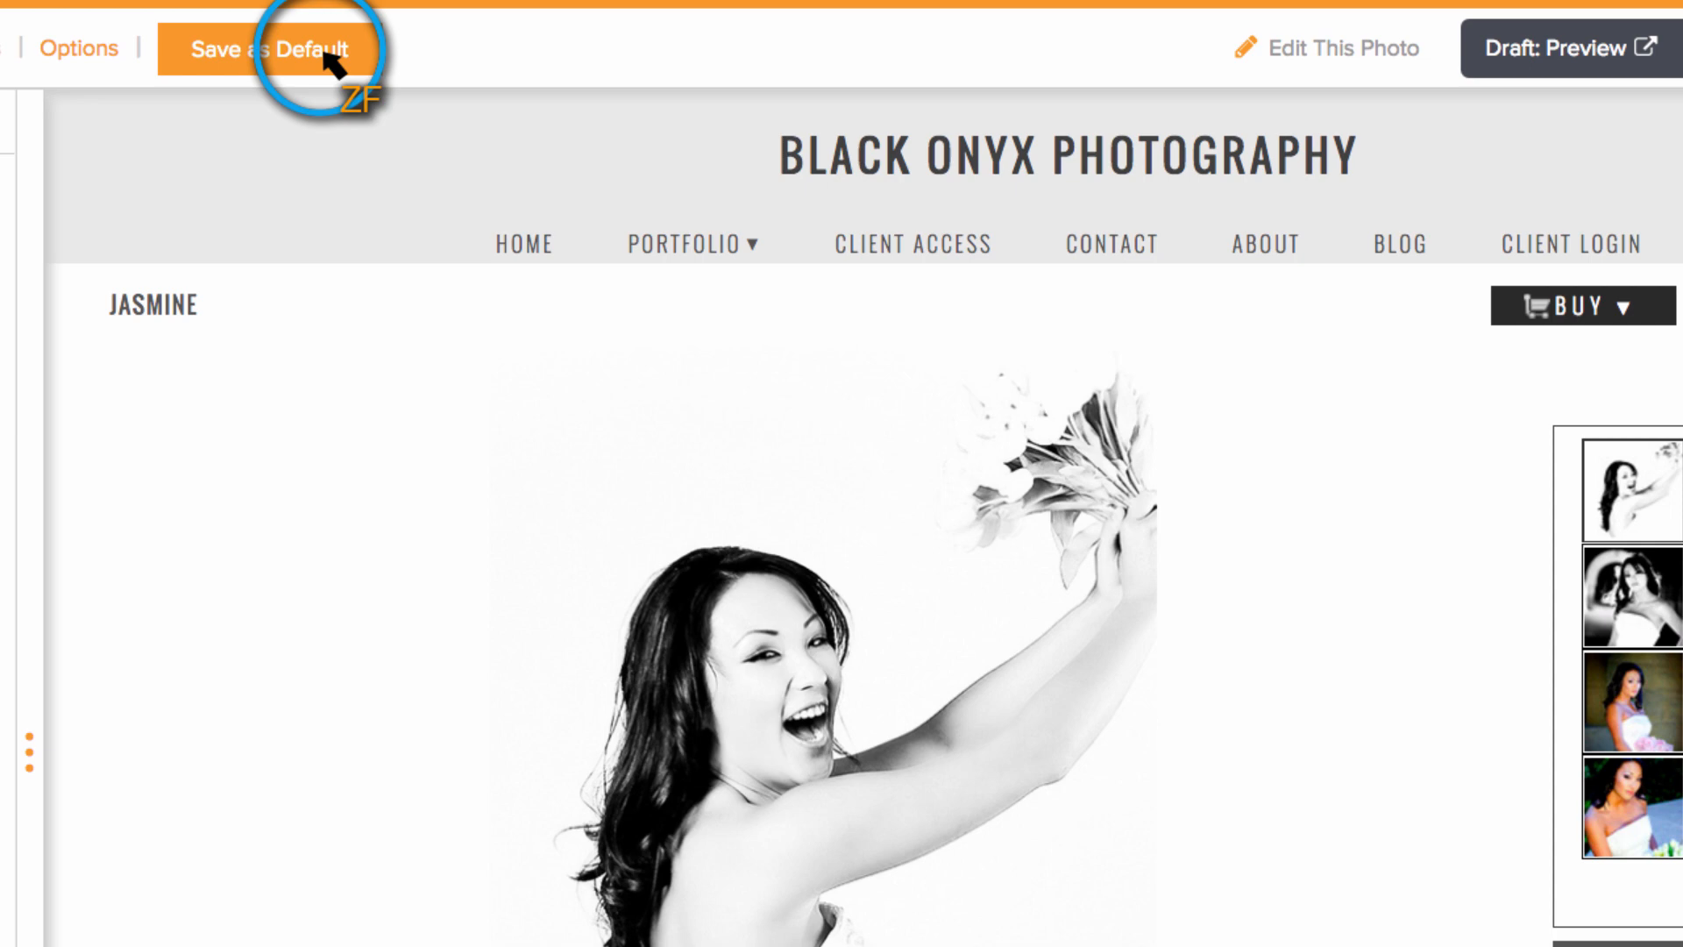
click(276, 49)
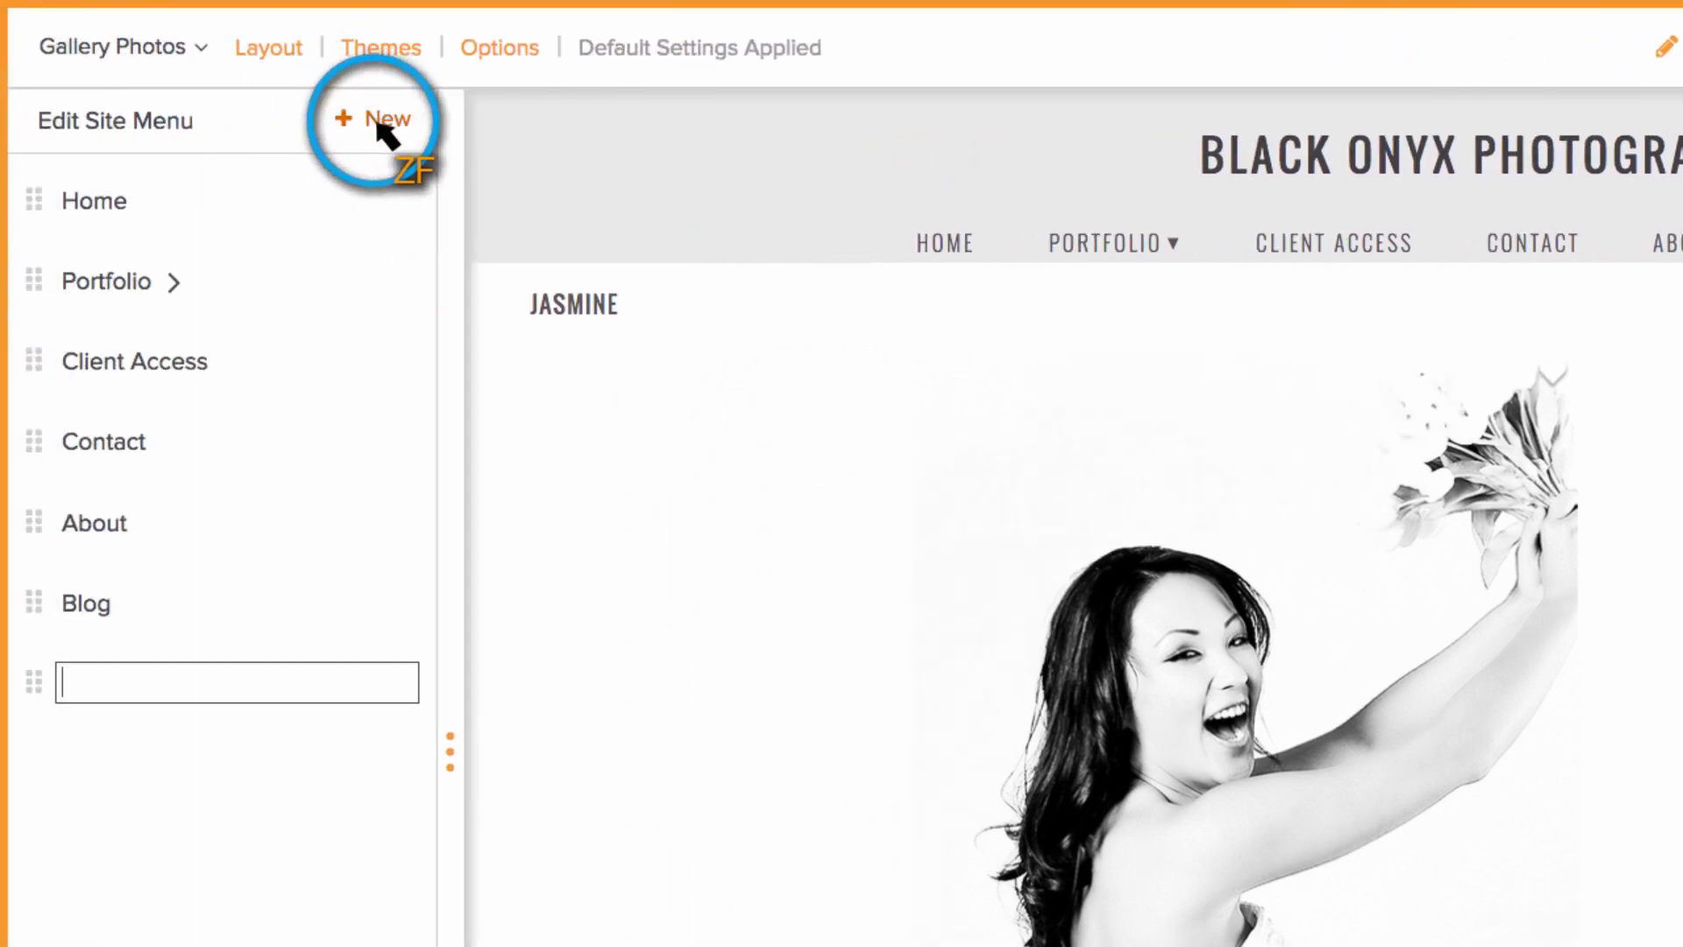
- Link a 'Client Login' menu item to the Login or Register page and publish
text(Client Logi)
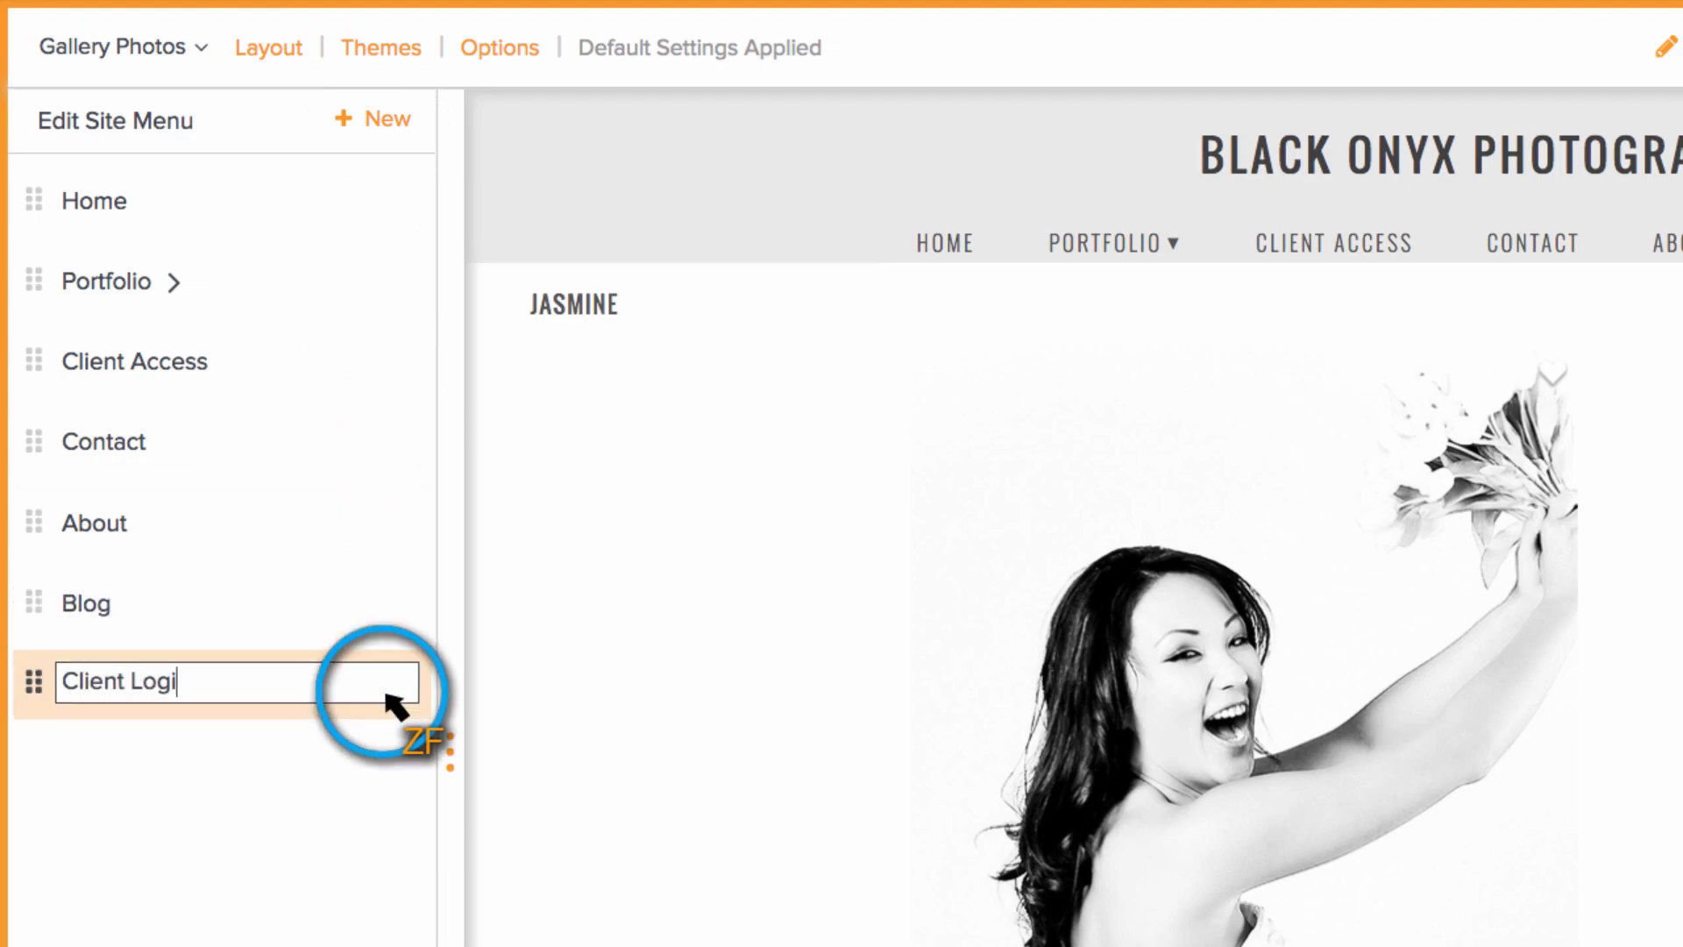
click(386, 697)
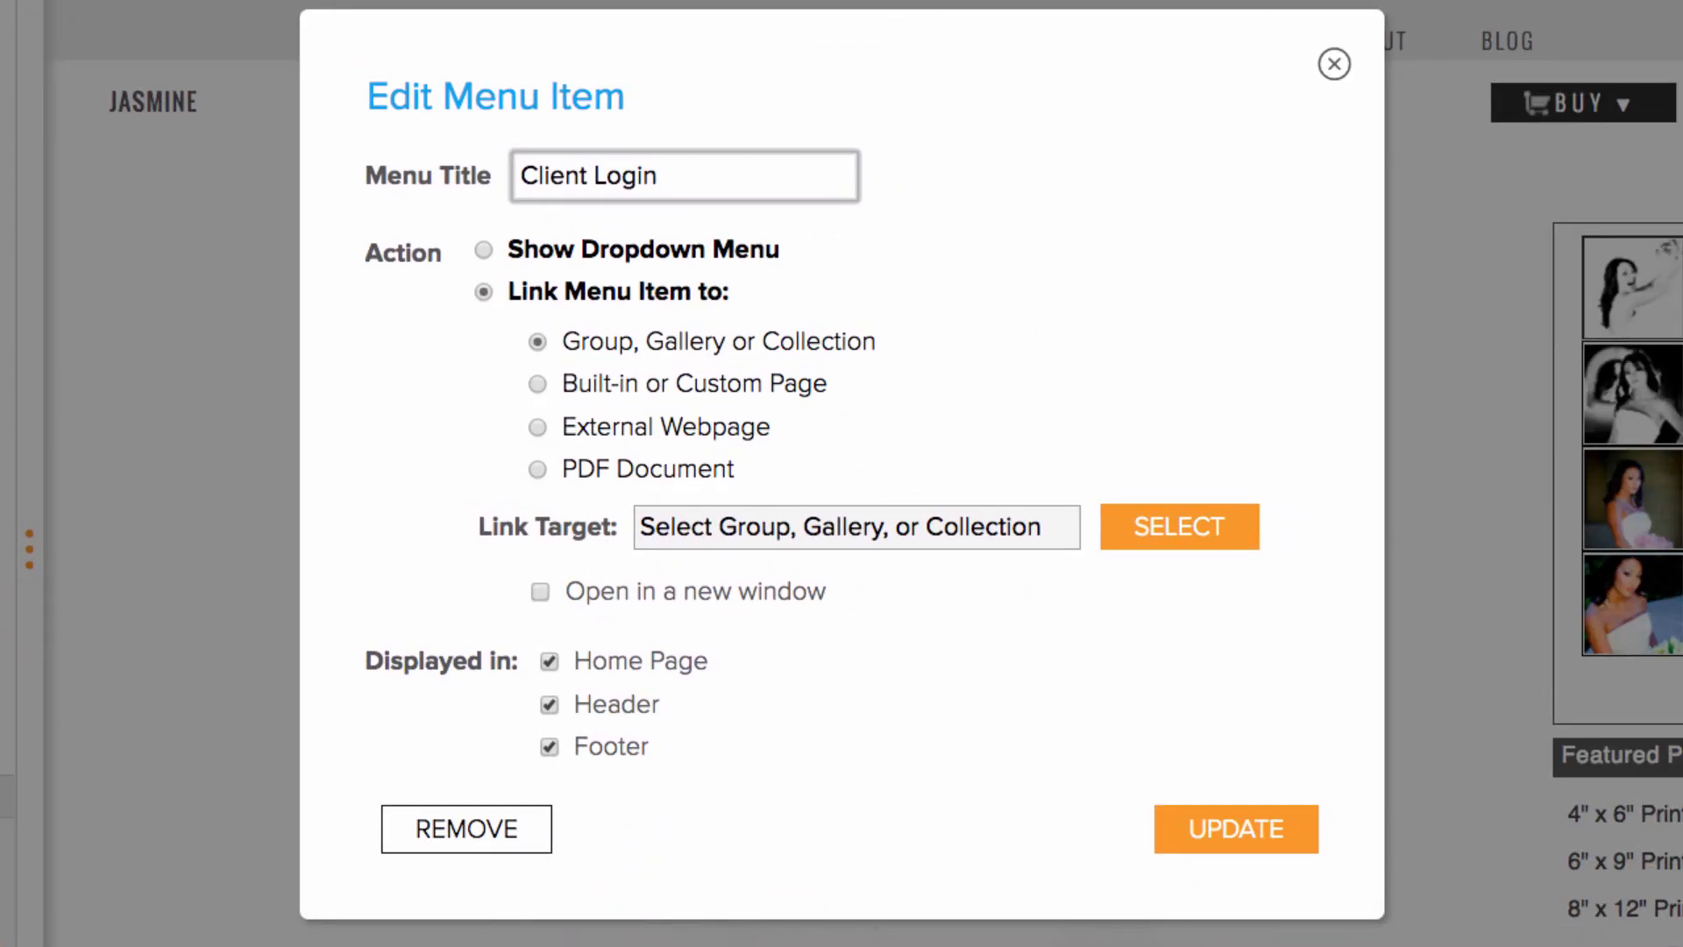
click(537, 383)
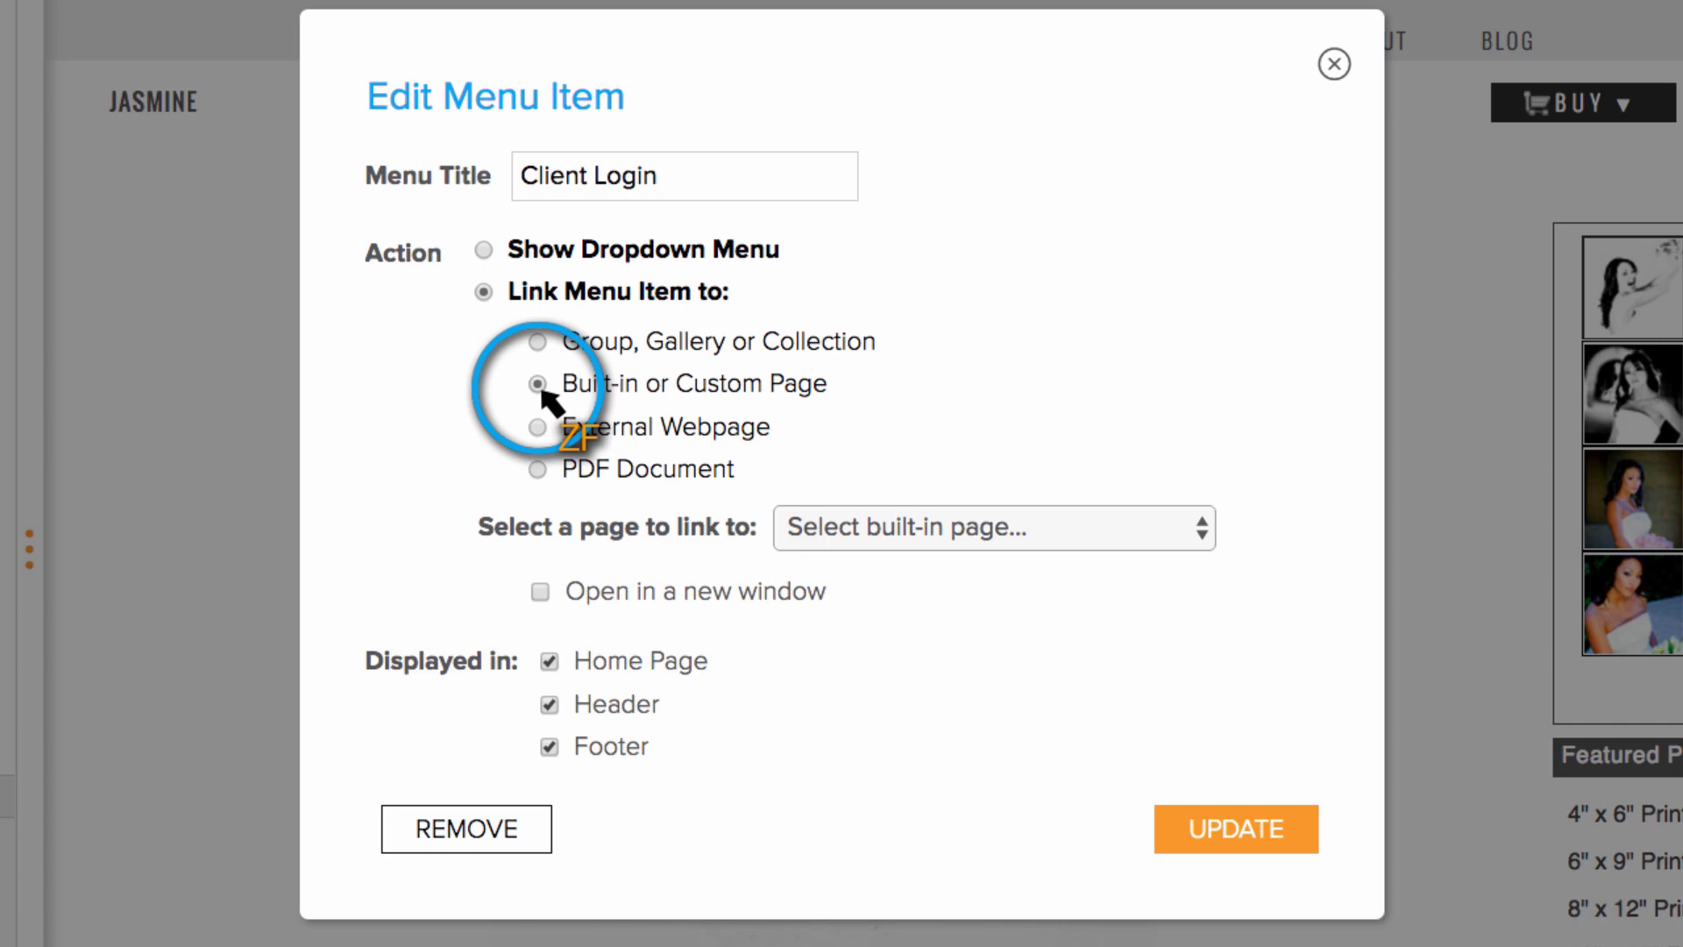
click(993, 527)
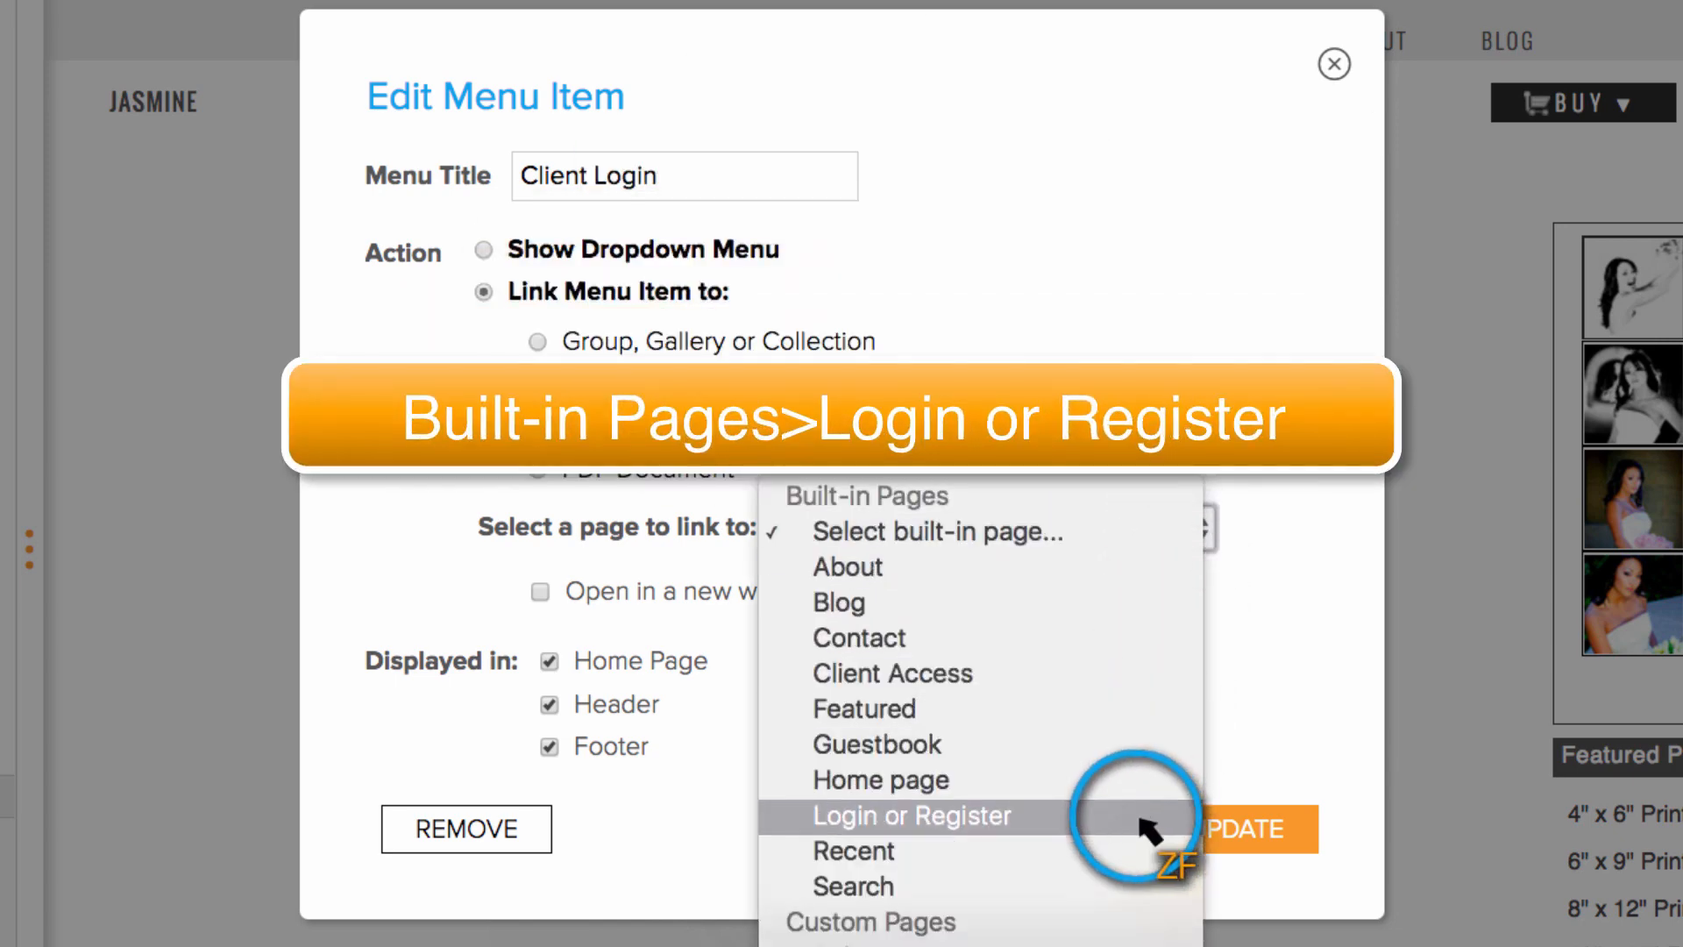
click(909, 816)
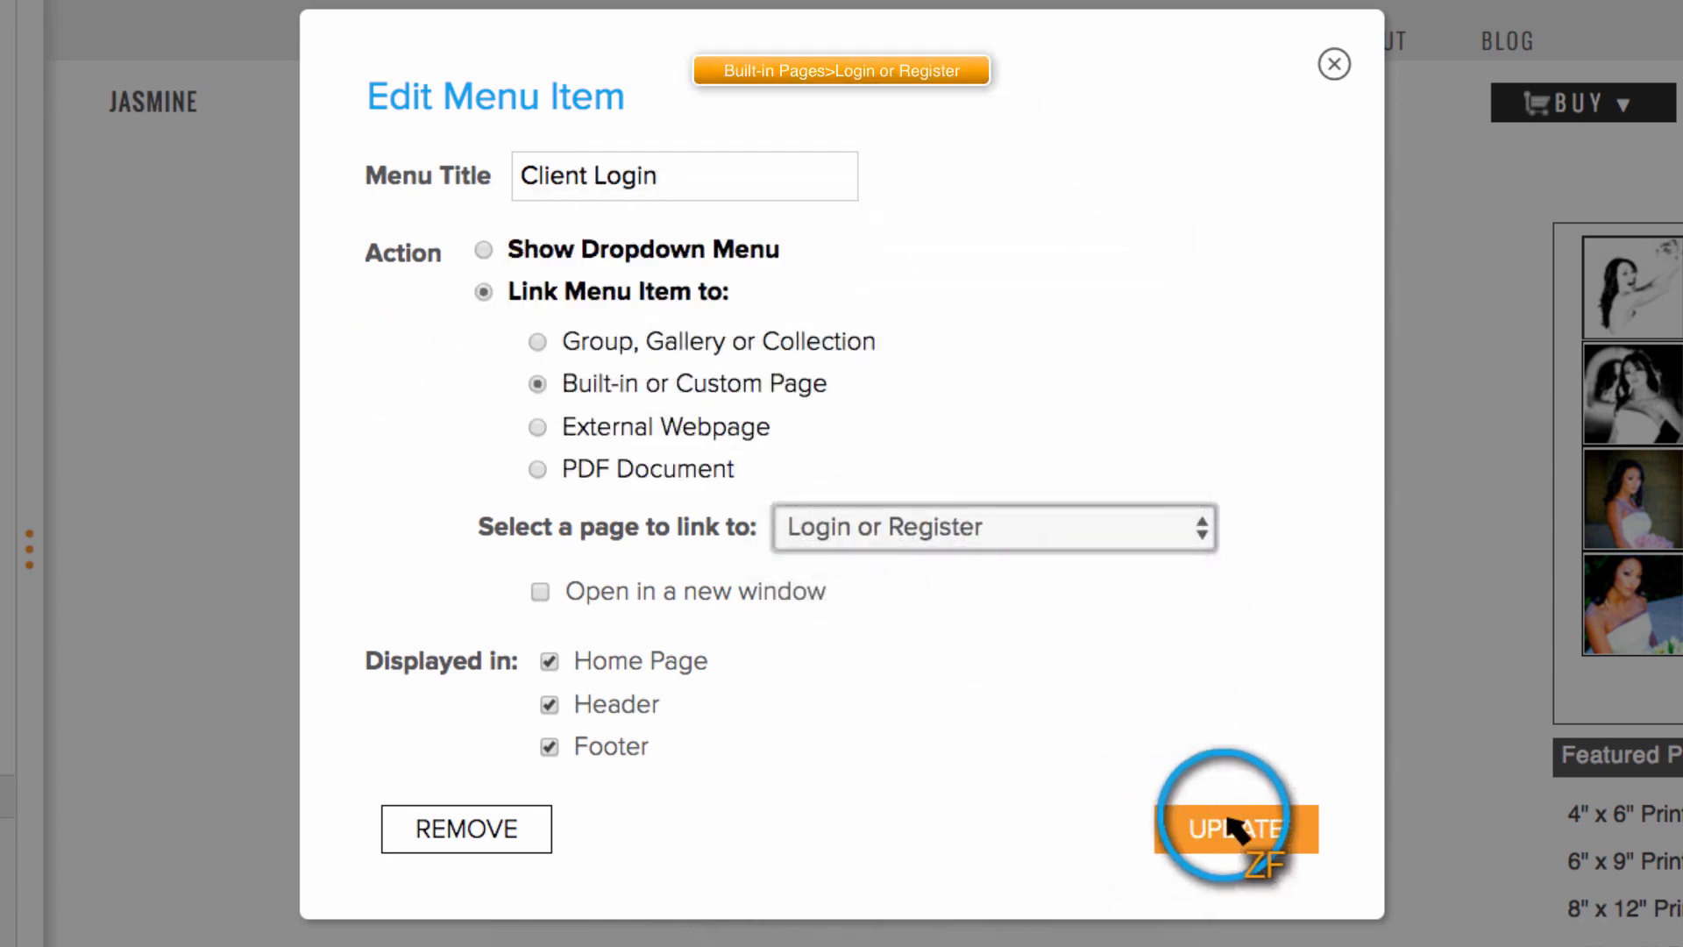
click(1234, 828)
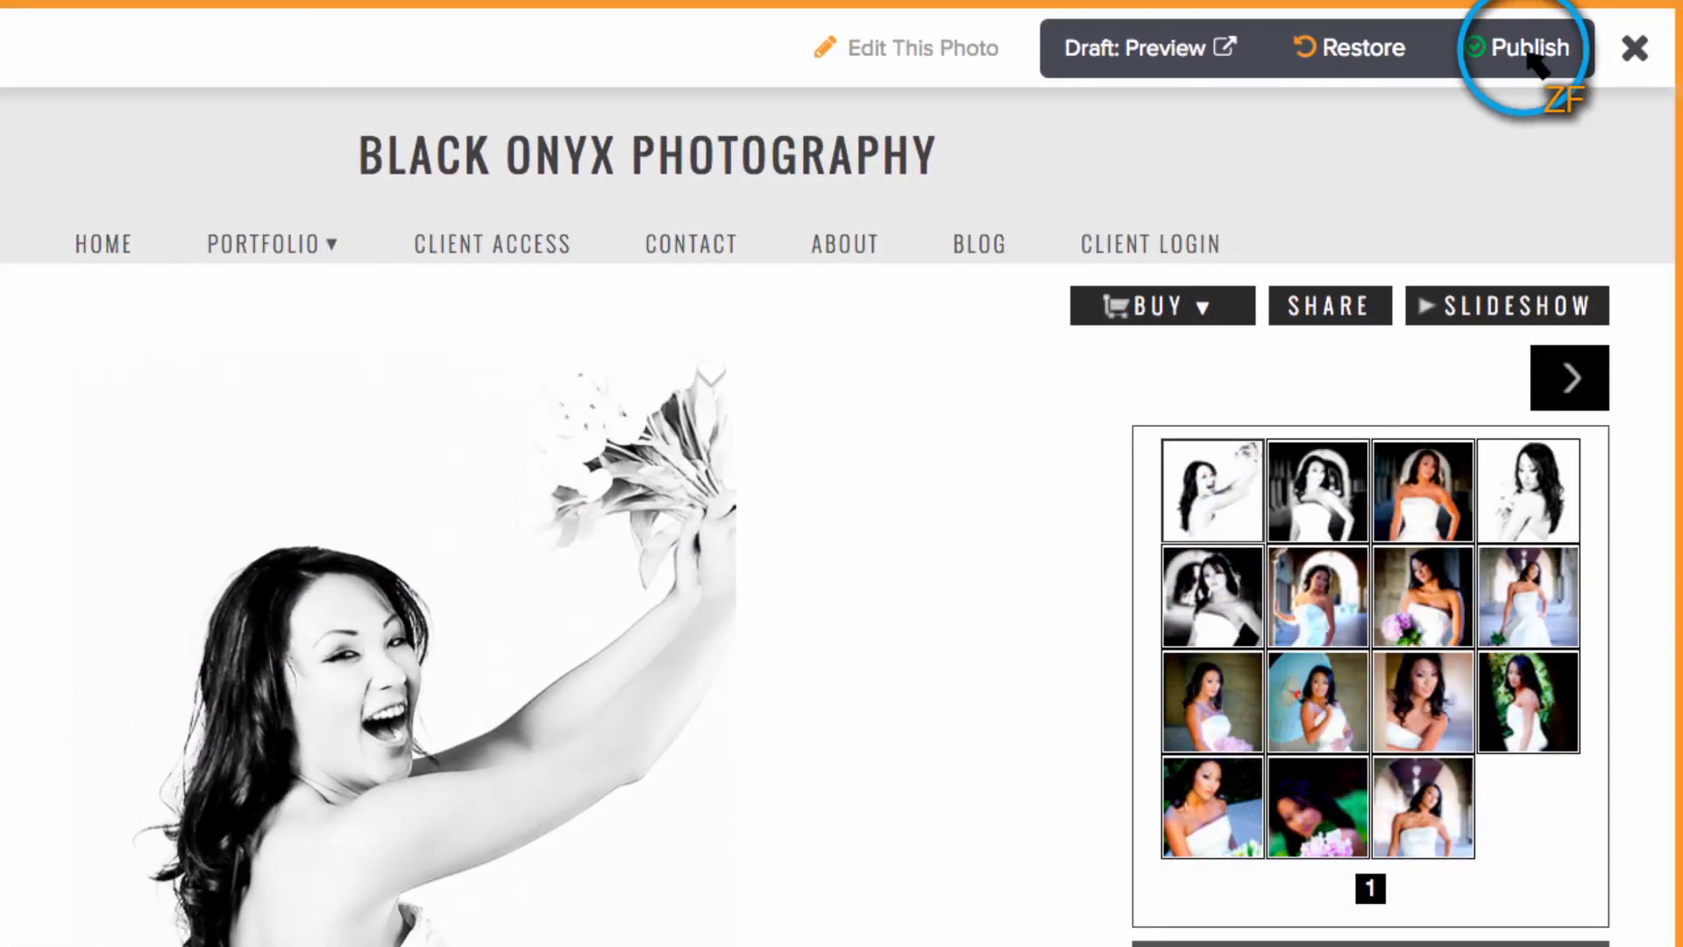
click(1526, 48)
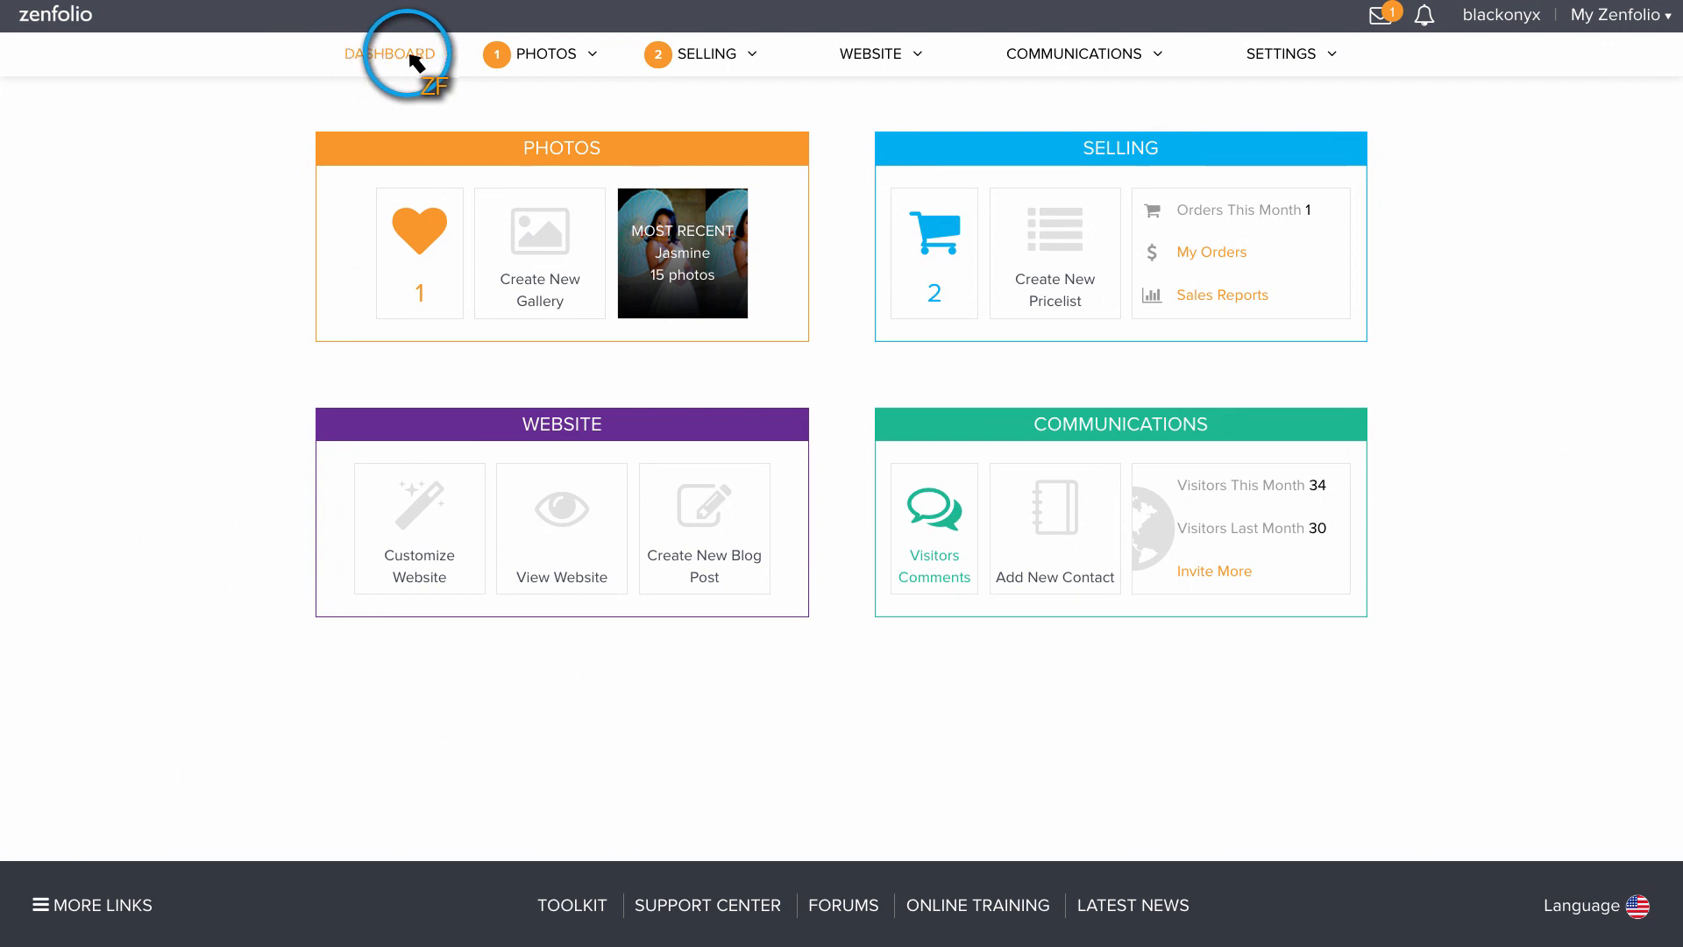
mouse_move(512, 53)
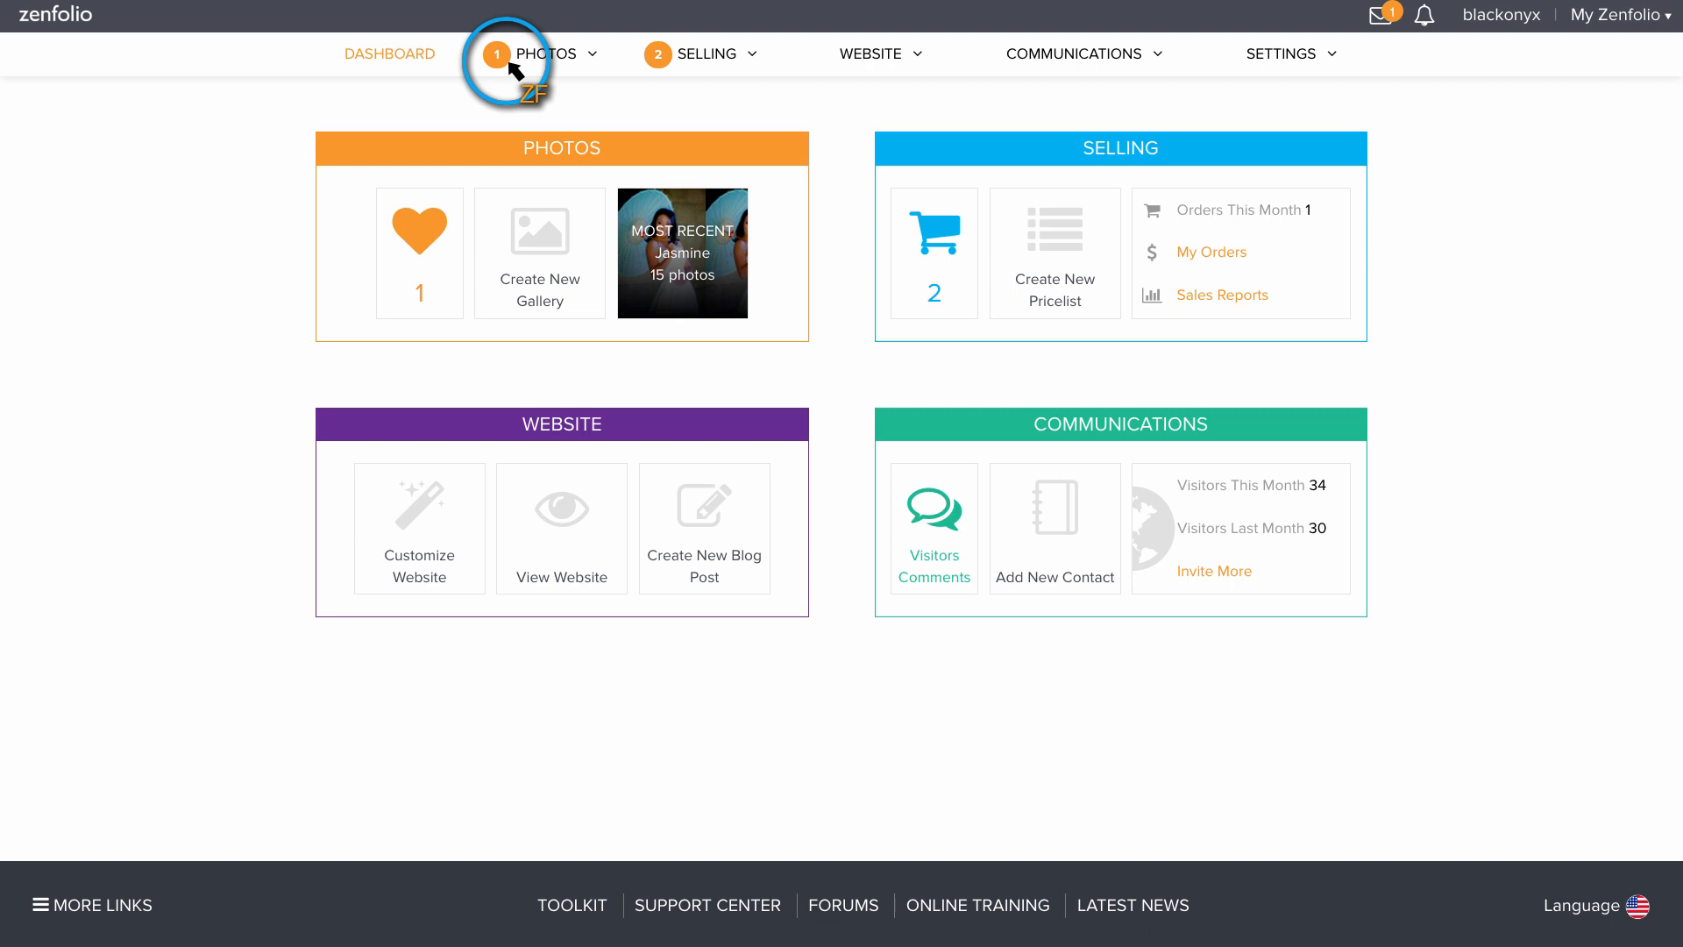
mouse_move(419, 230)
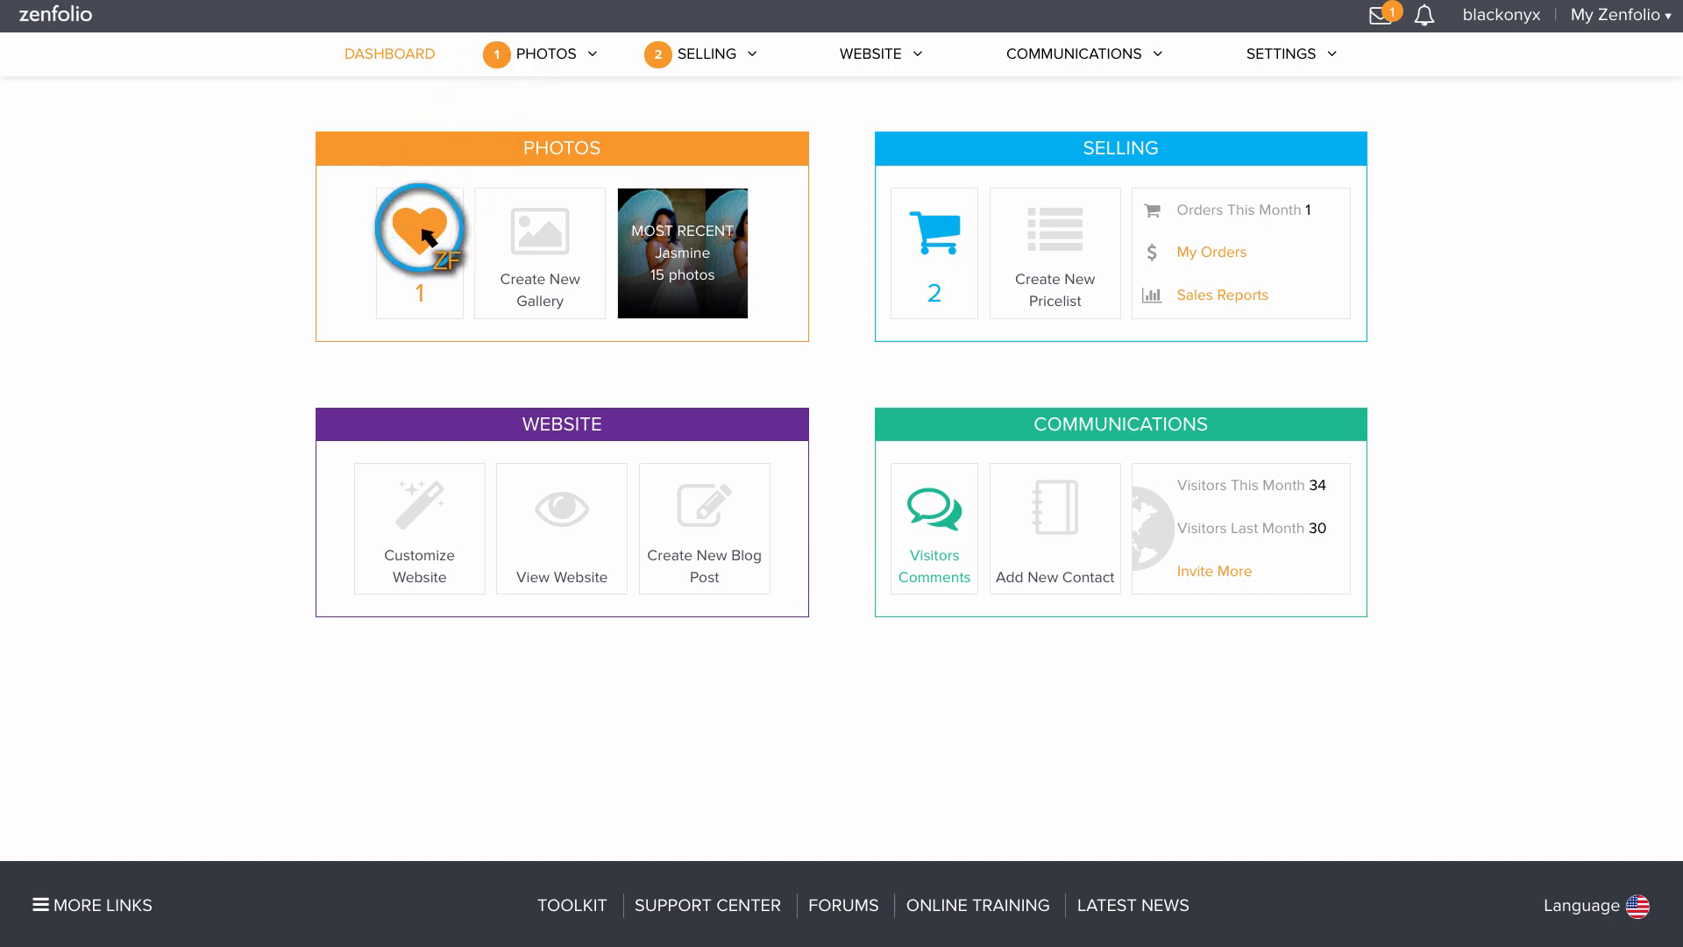
- Open the Favorites heart tile from the Dashboard's Photos panel
click(419, 233)
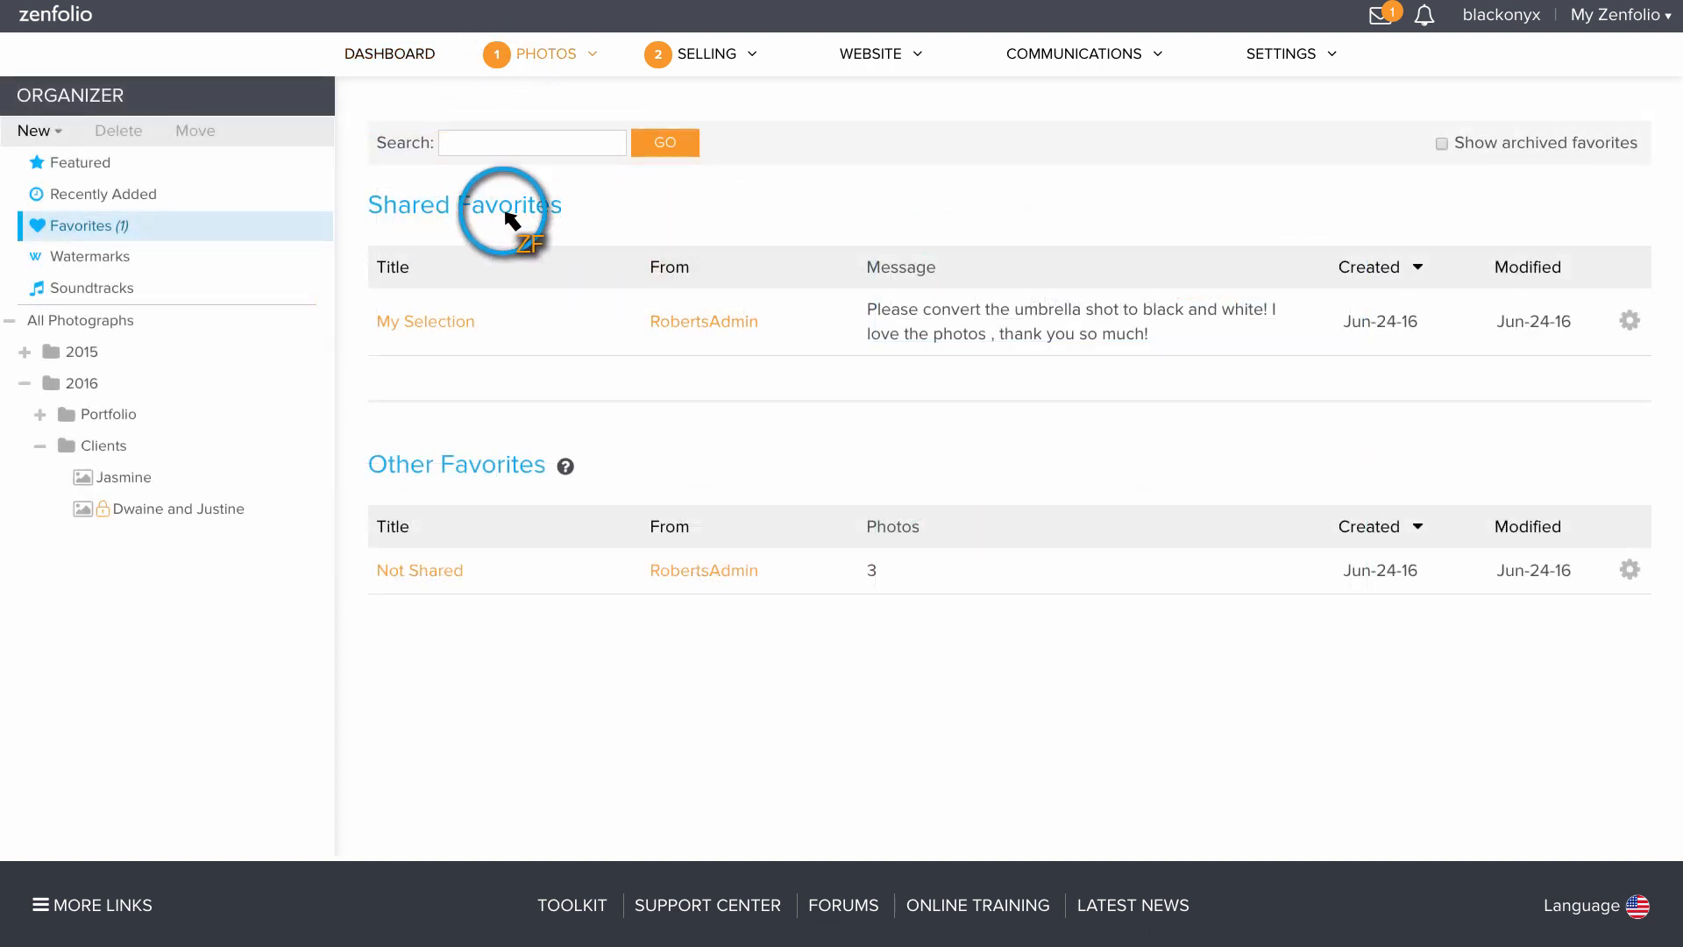
mouse_move(312, 220)
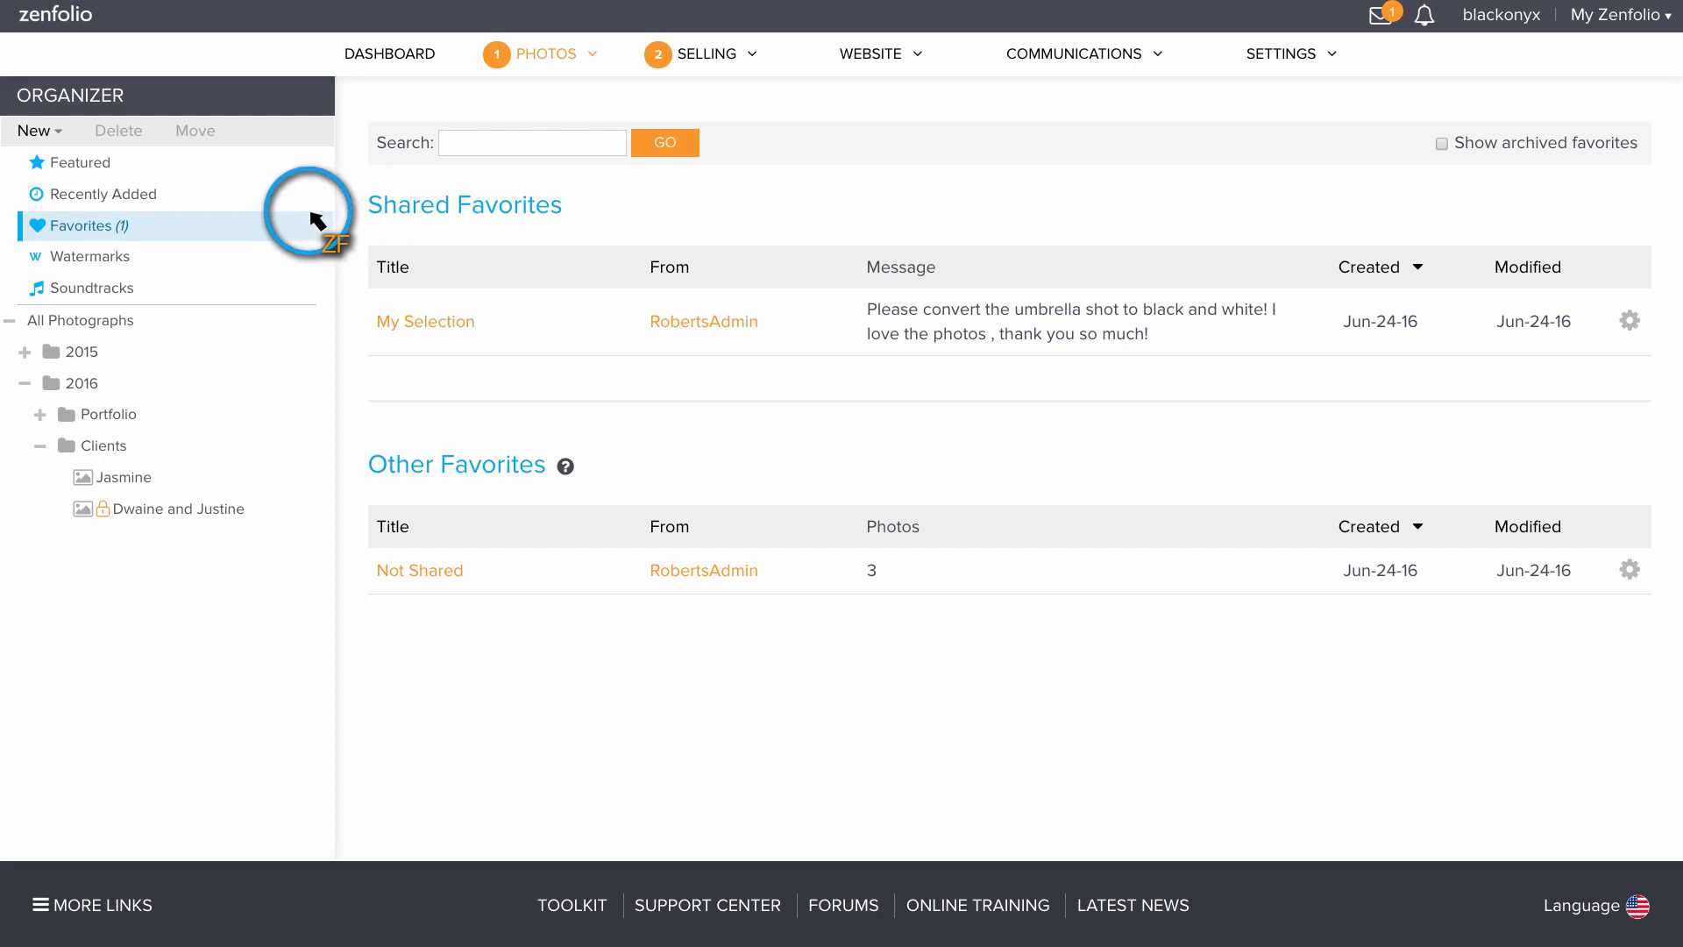
mouse_move(517, 415)
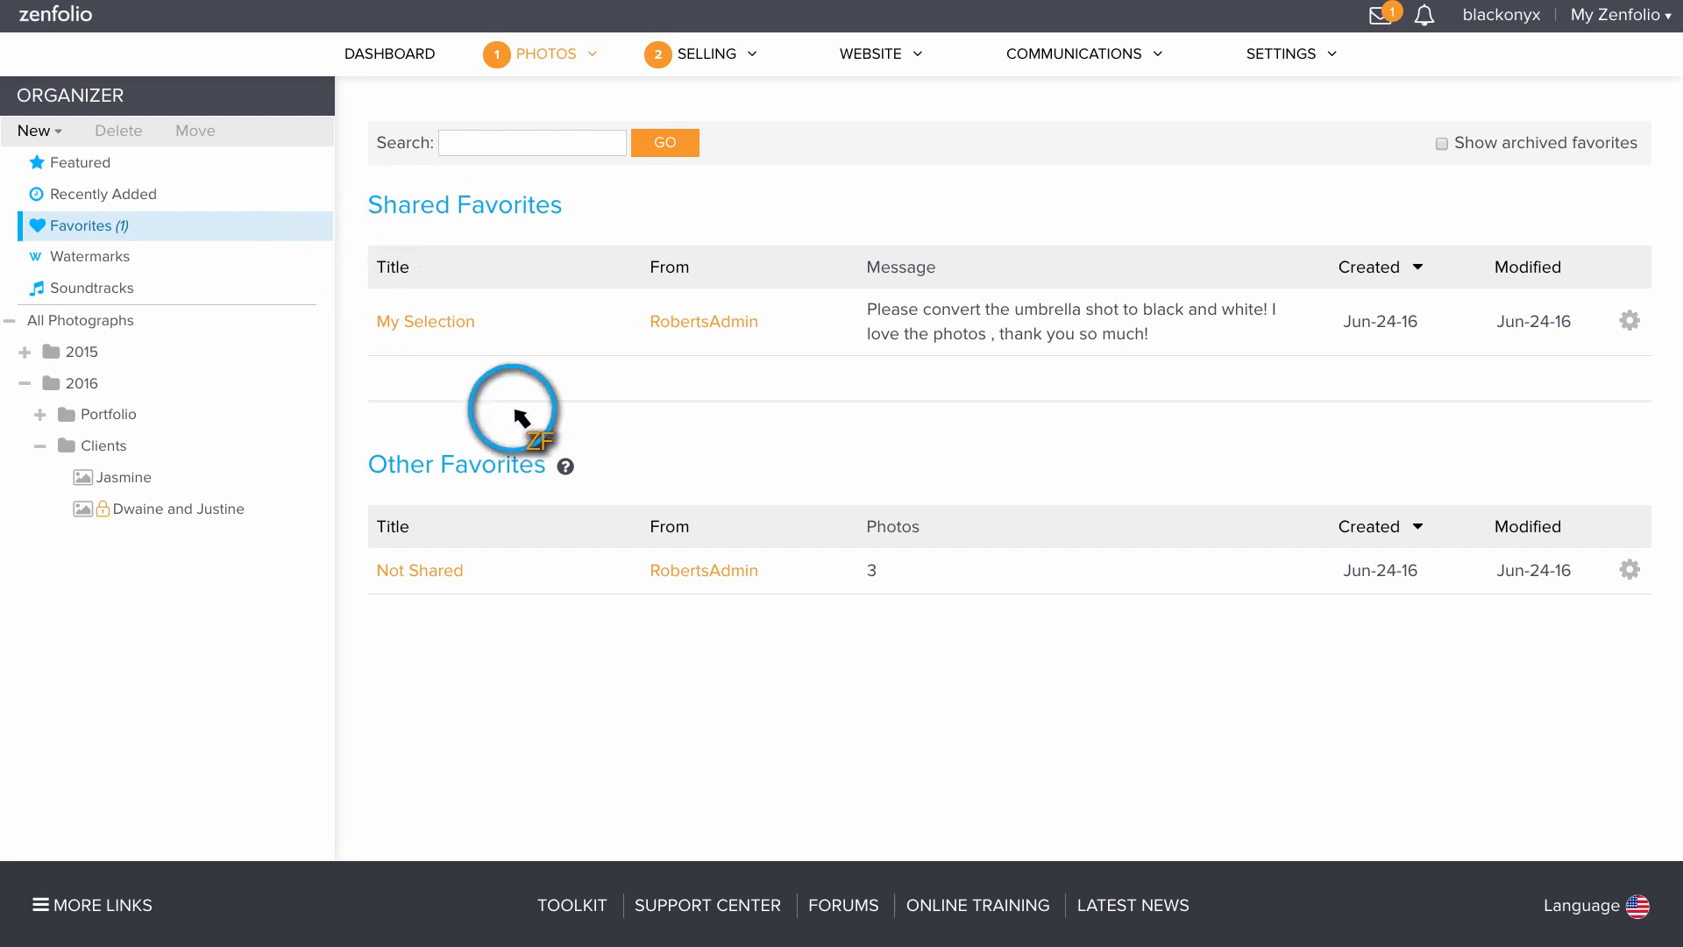
mouse_move(311, 472)
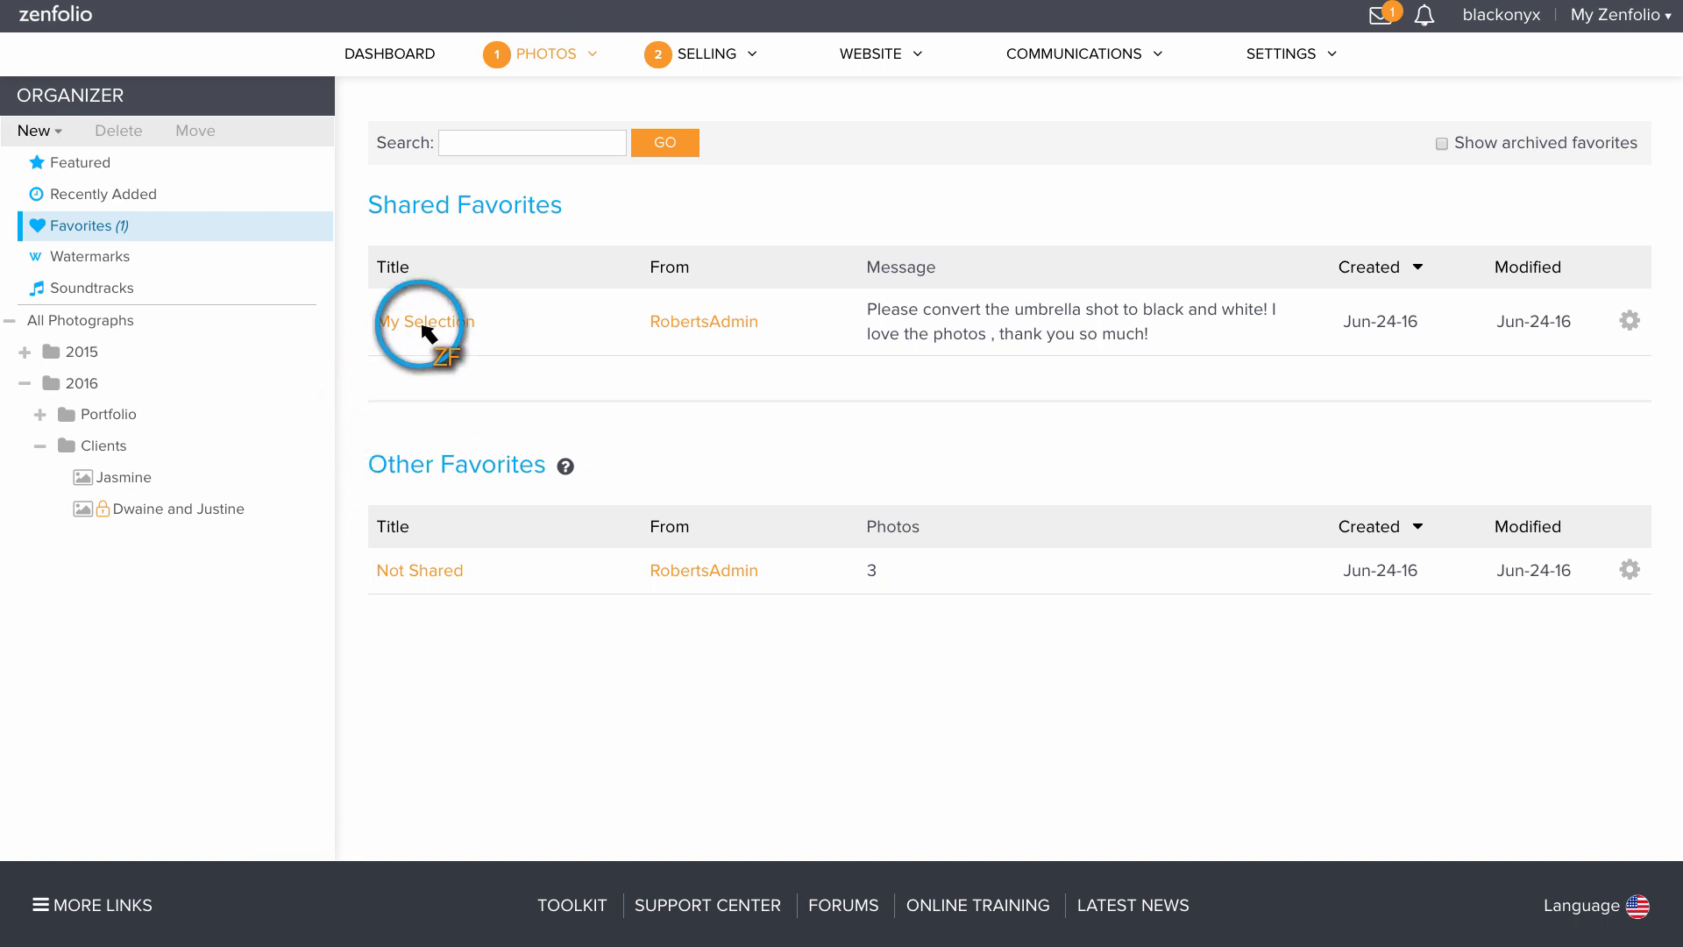
- Open the My Selection set under Shared Favorites
click(422, 321)
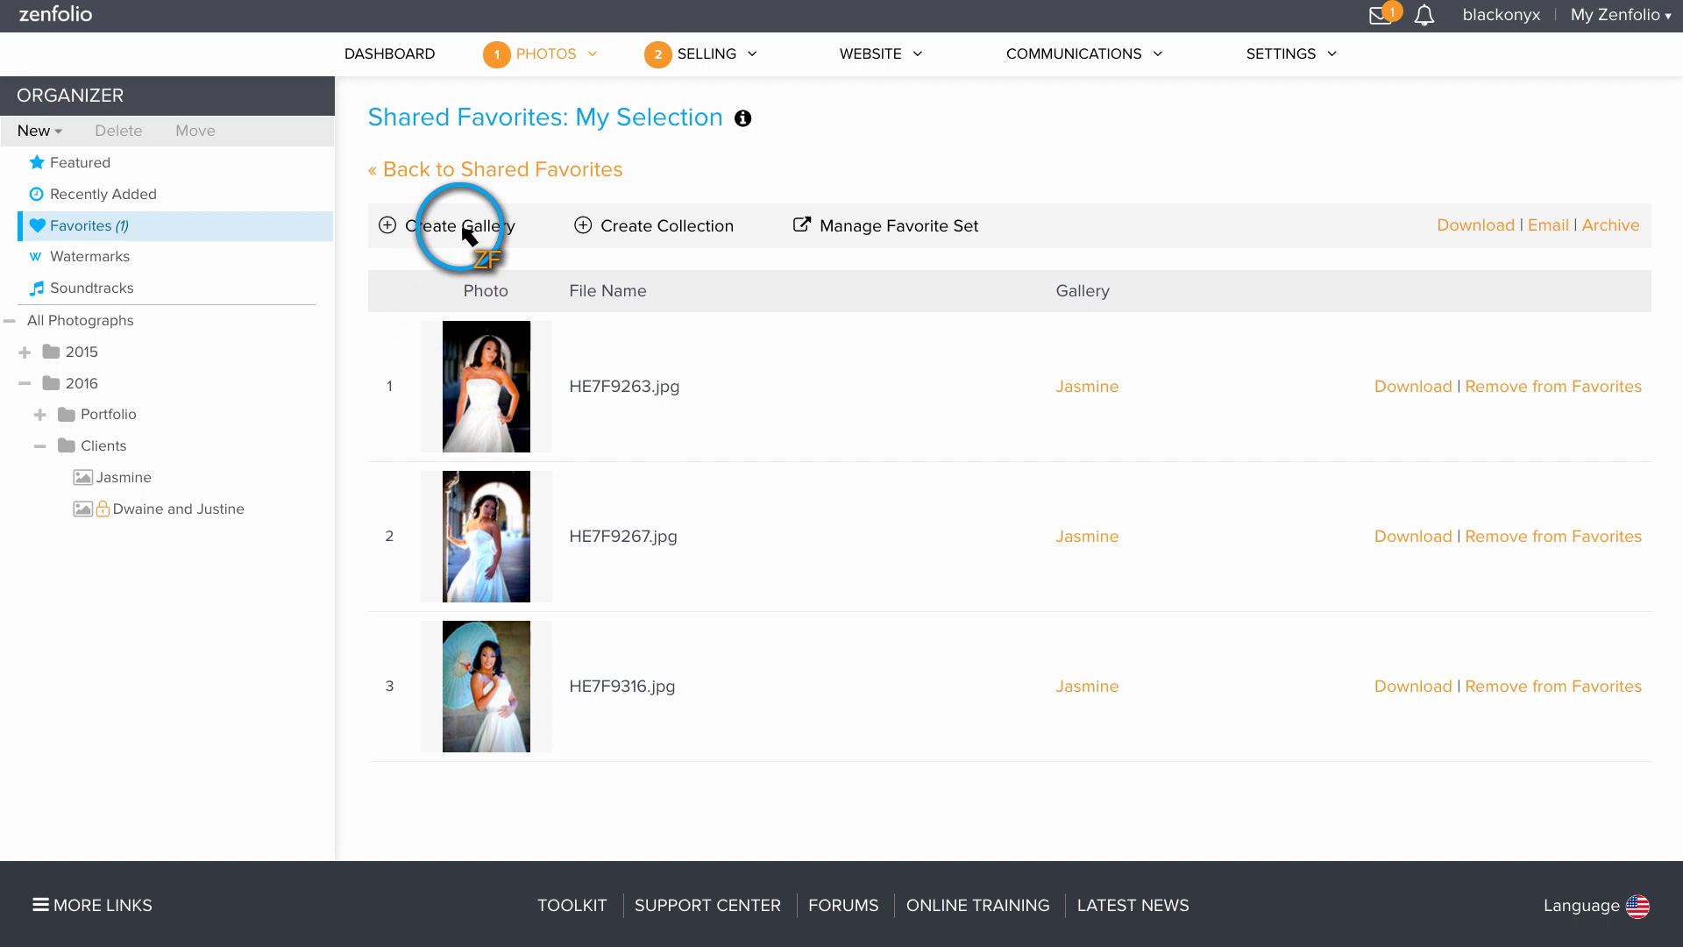
mouse_move(585, 234)
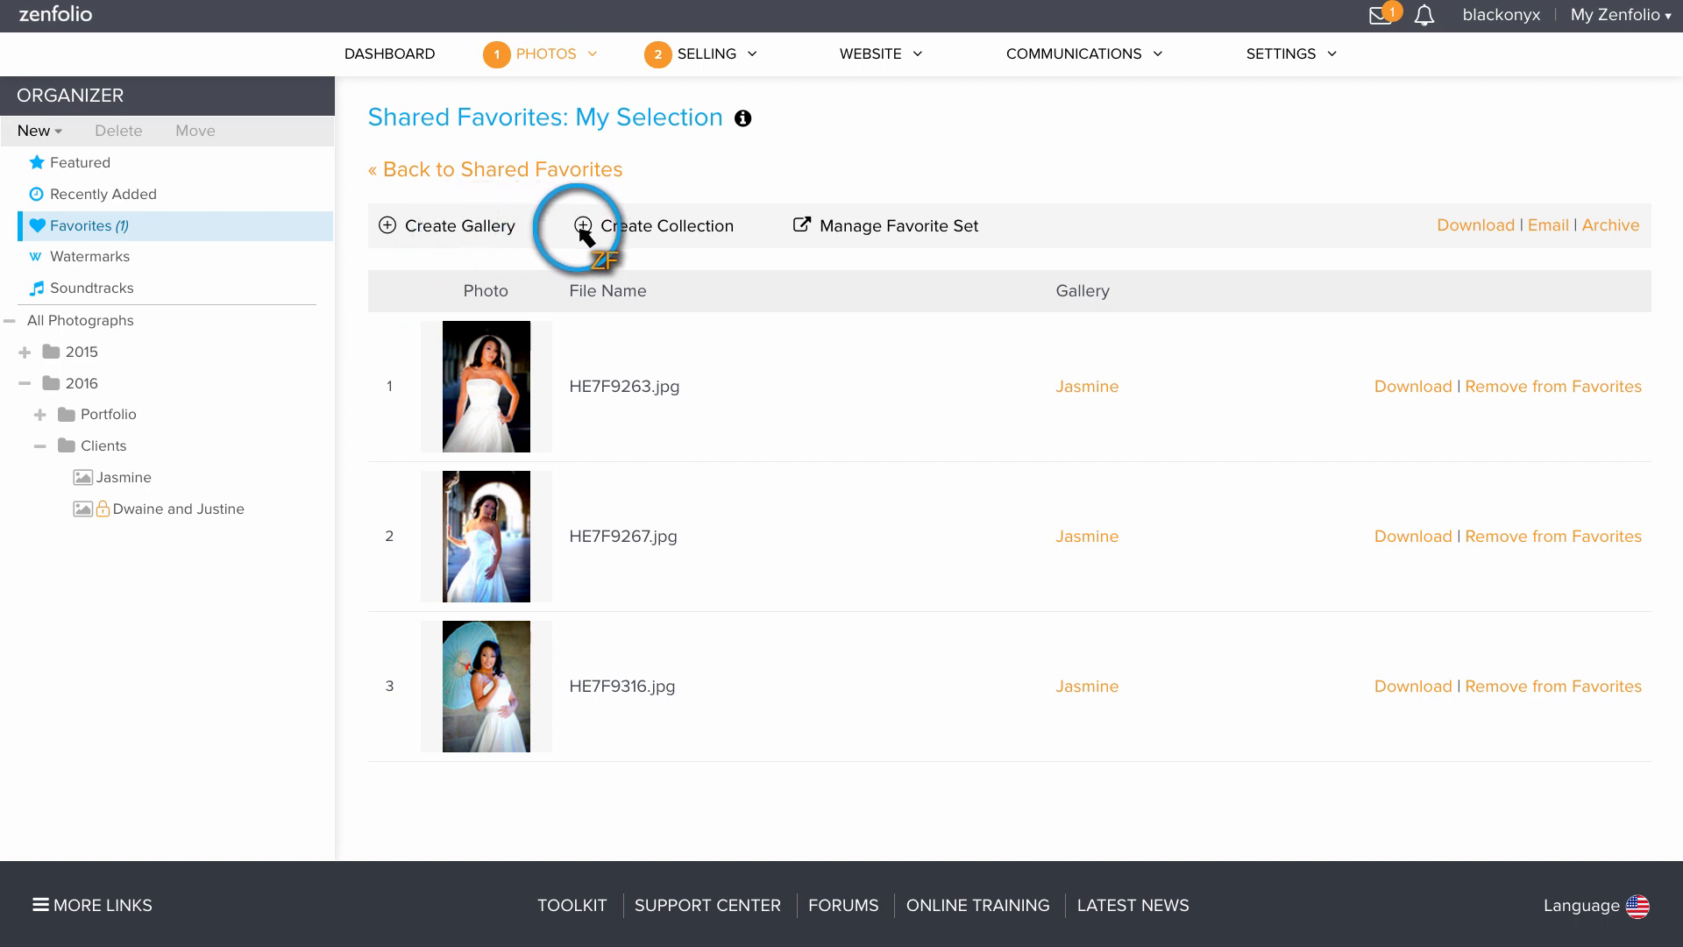
mouse_move(674, 234)
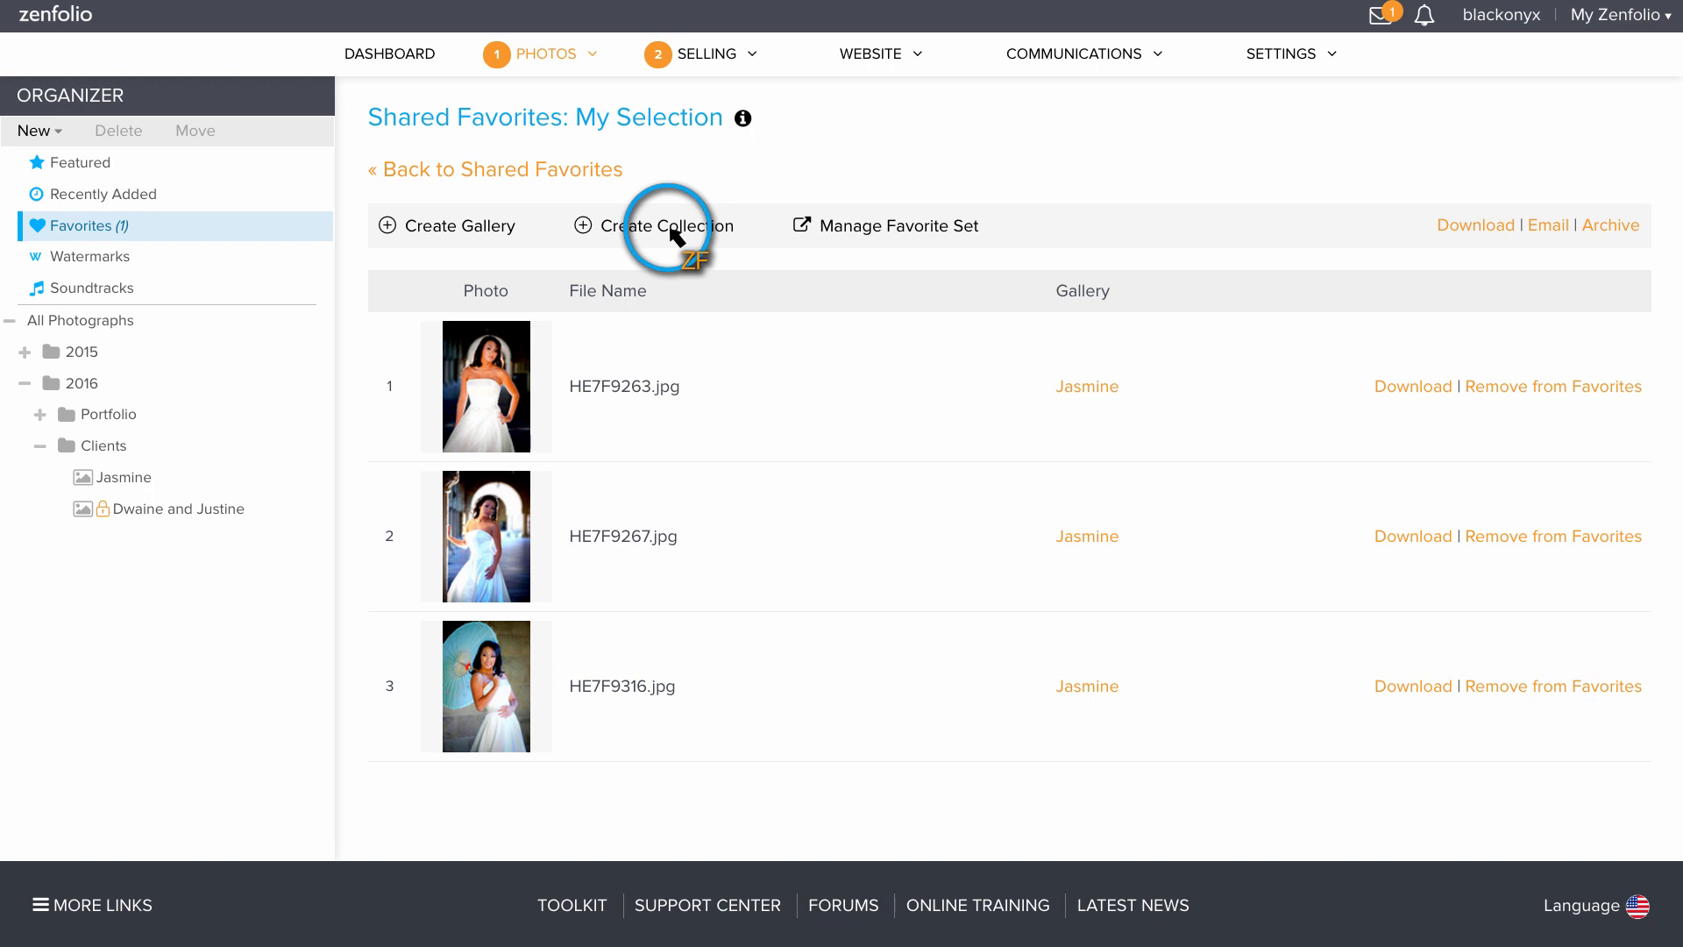
mouse_move(1476, 226)
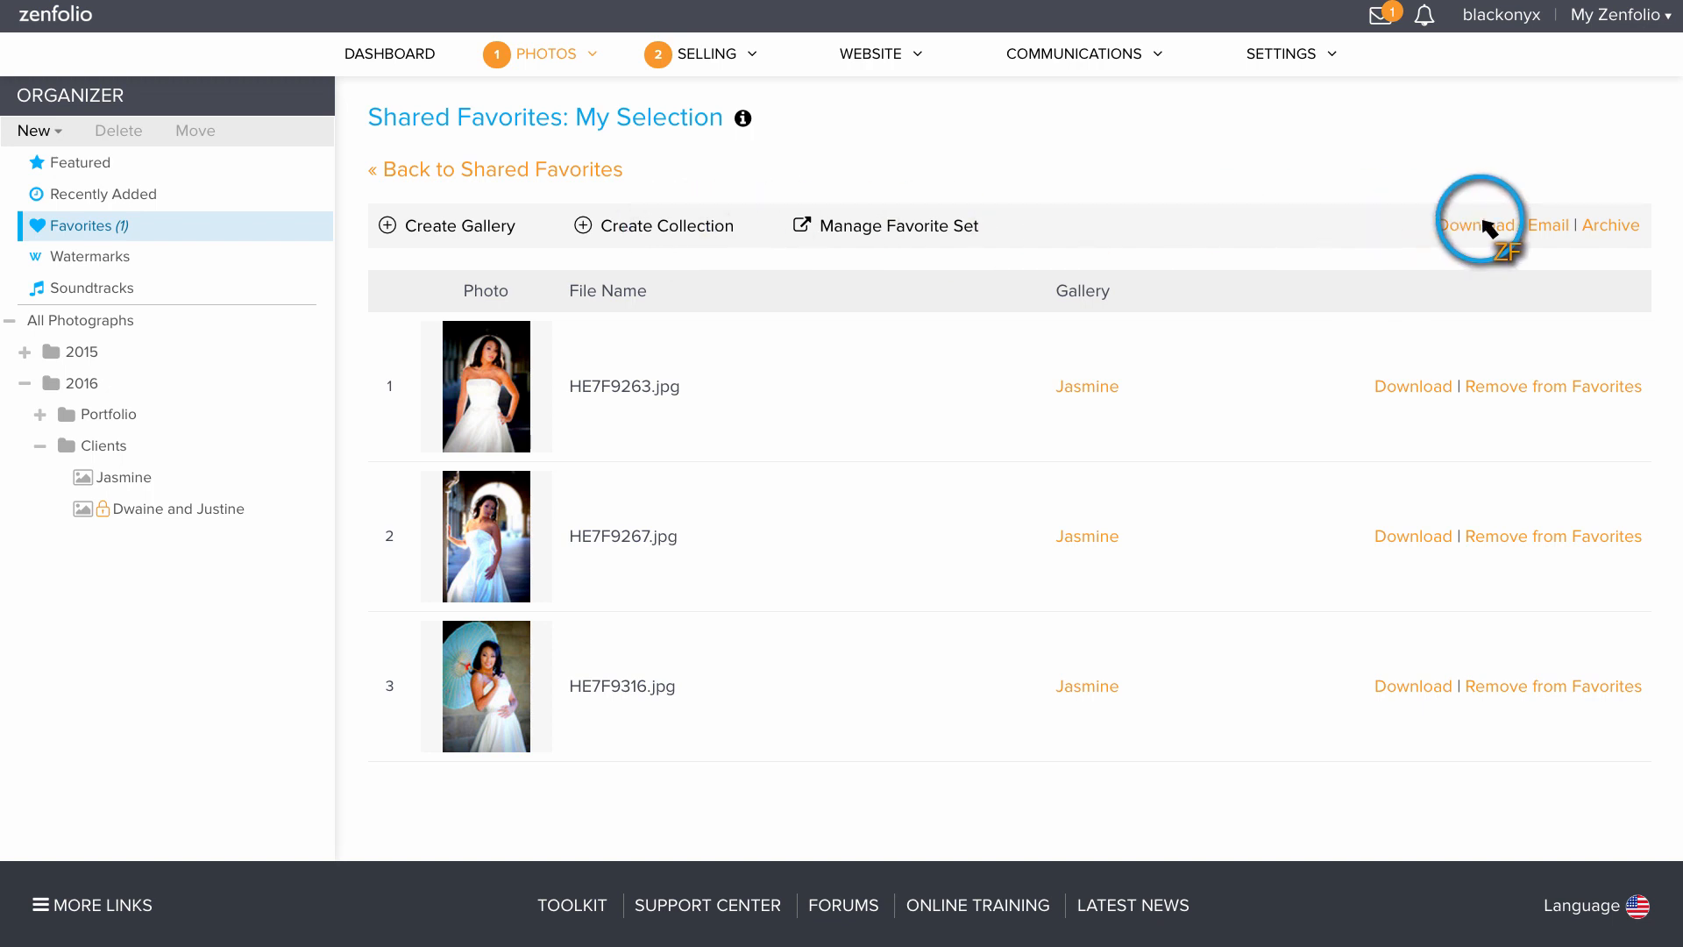